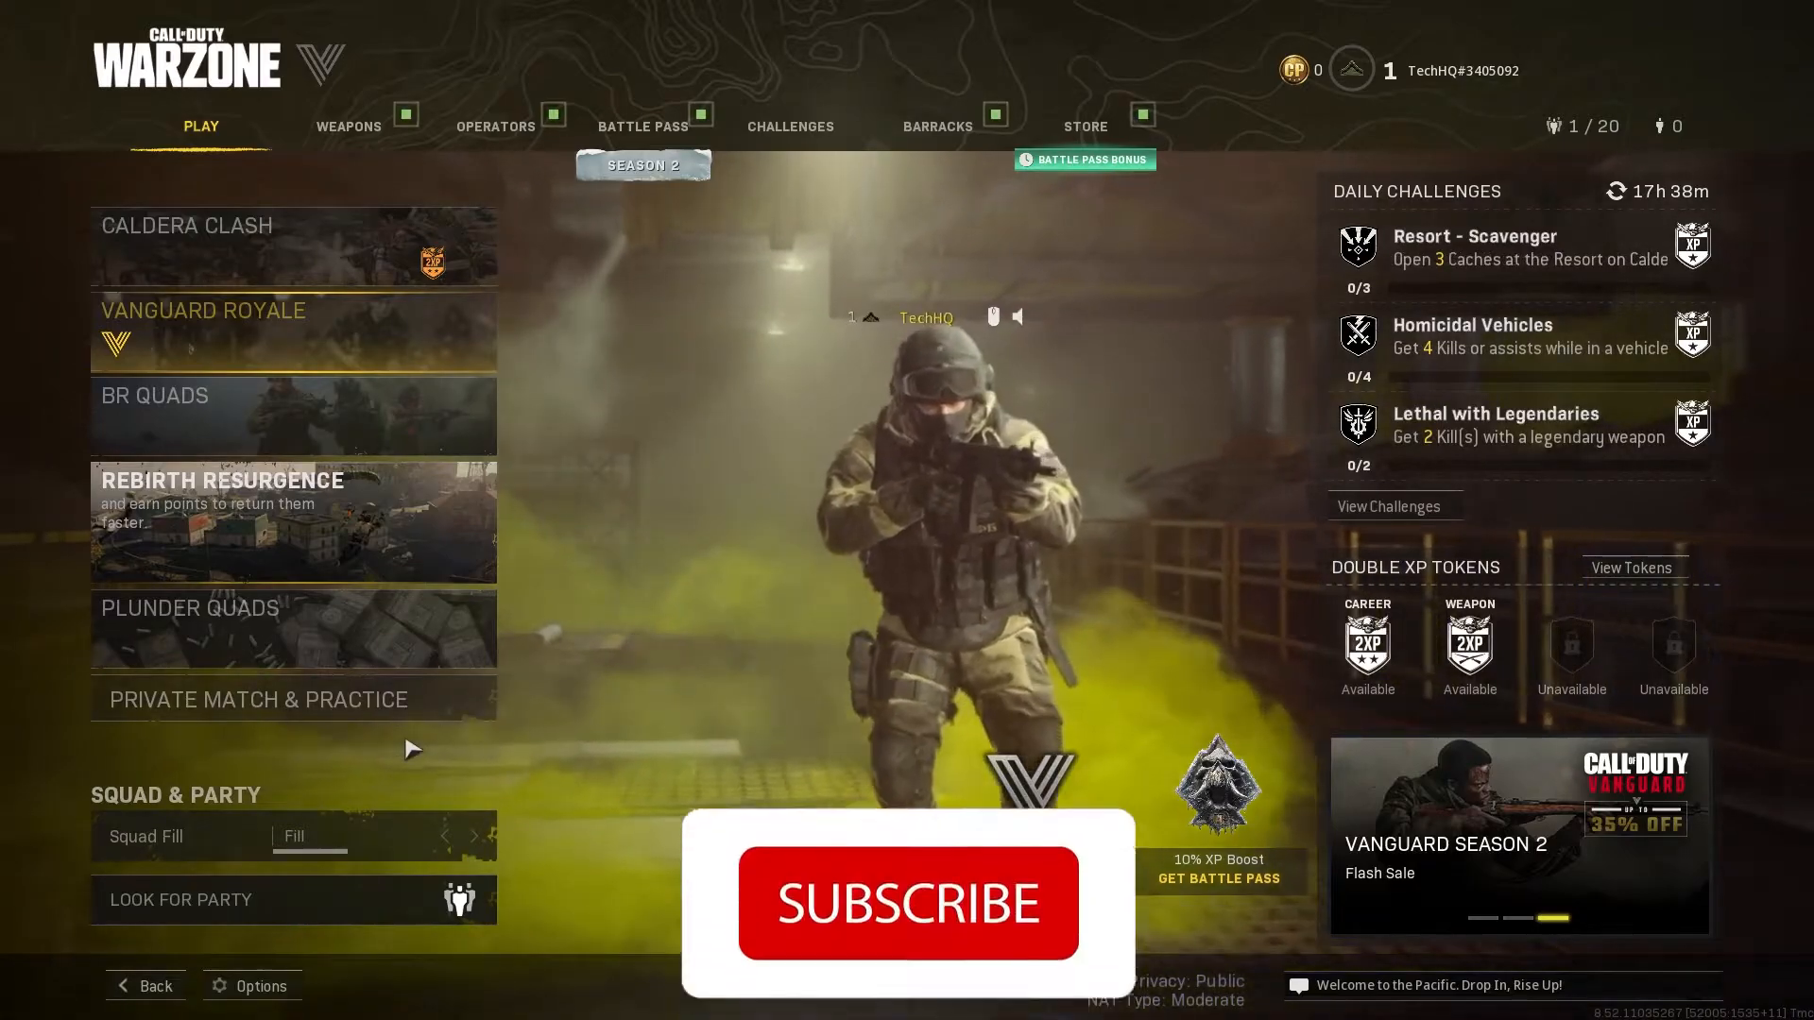
Step: Quit Warzone from its main menu to return to the Windows desktop
left_click(909, 905)
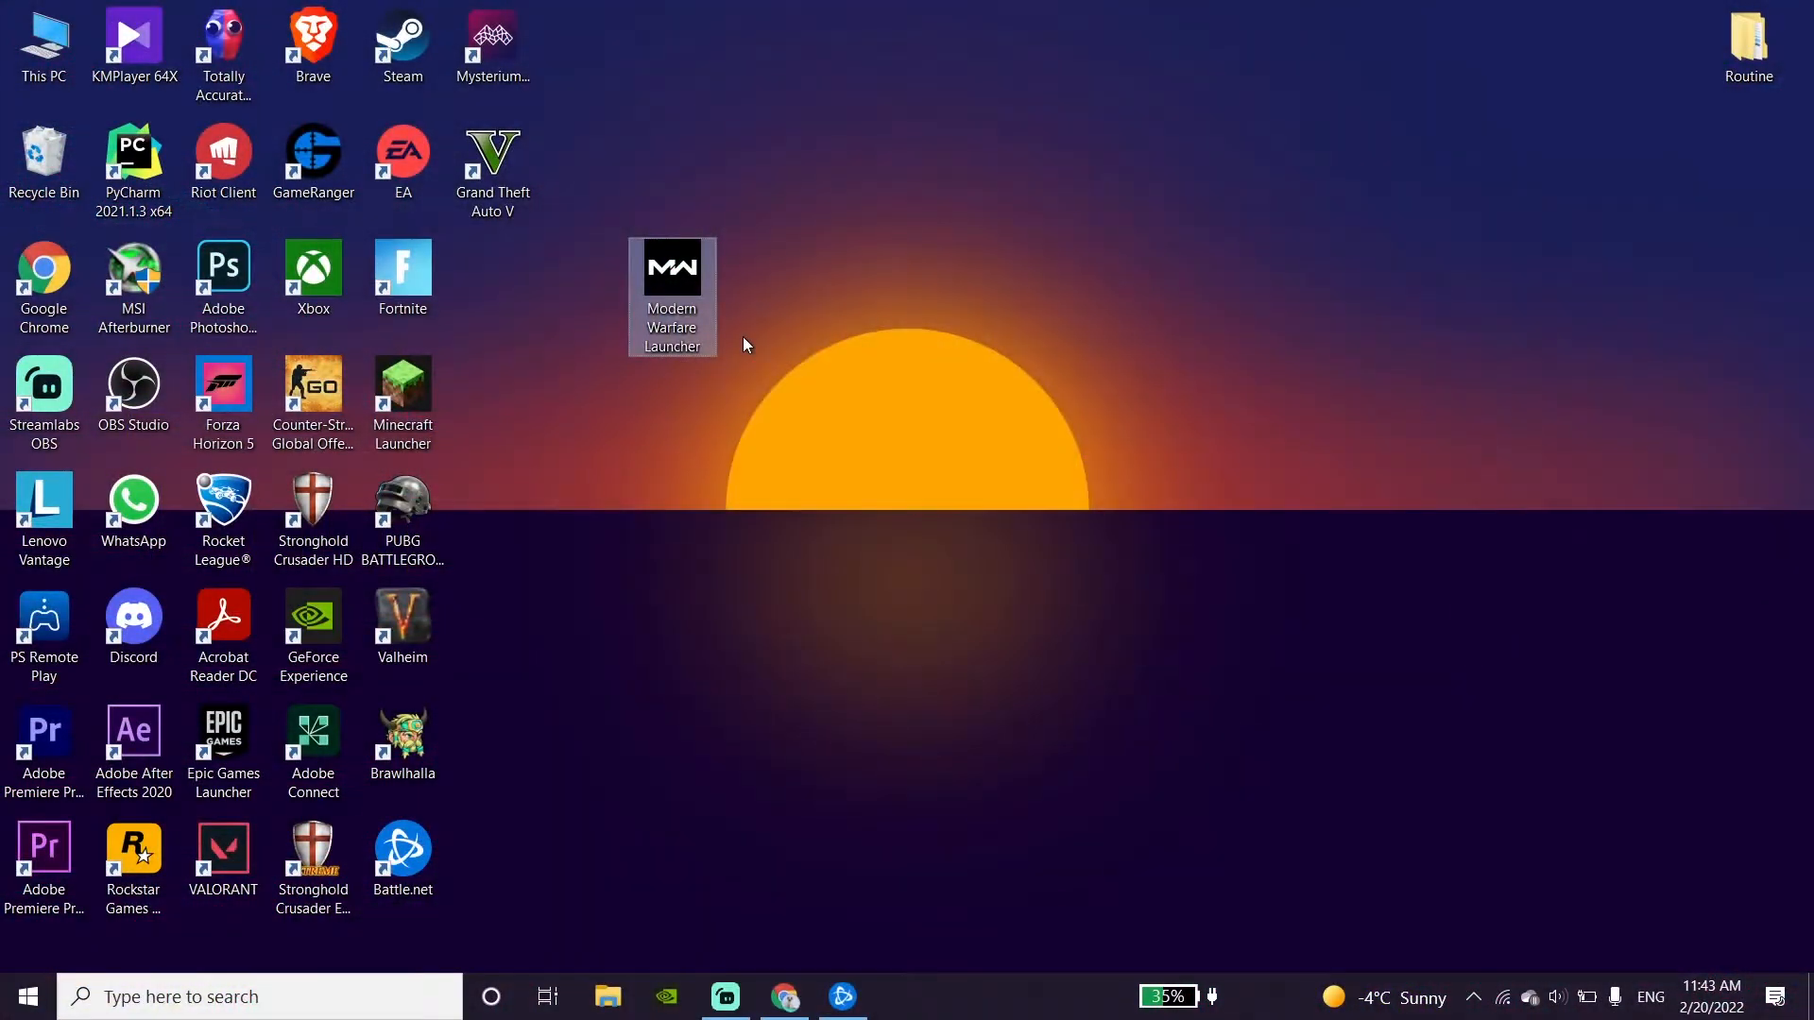
mouse_move(752, 363)
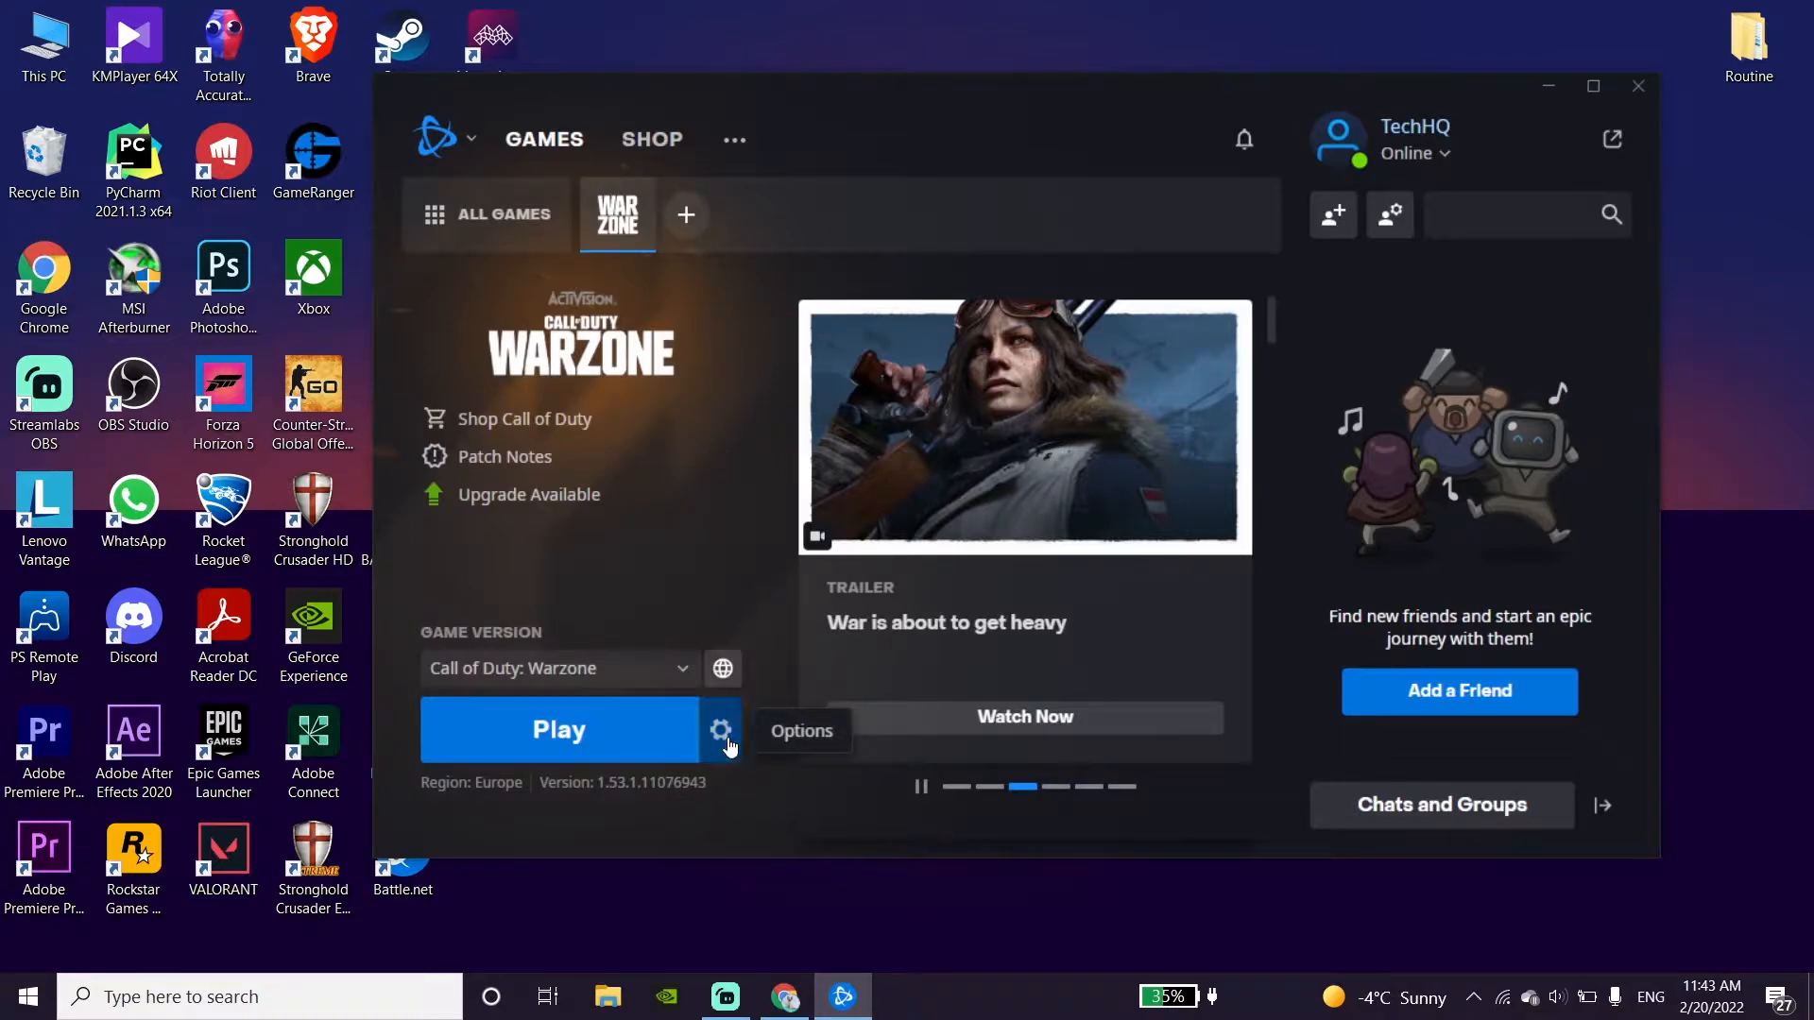
Step: View Warzone's options list with Scan and Repair, then close Battle.net
left_click(720, 729)
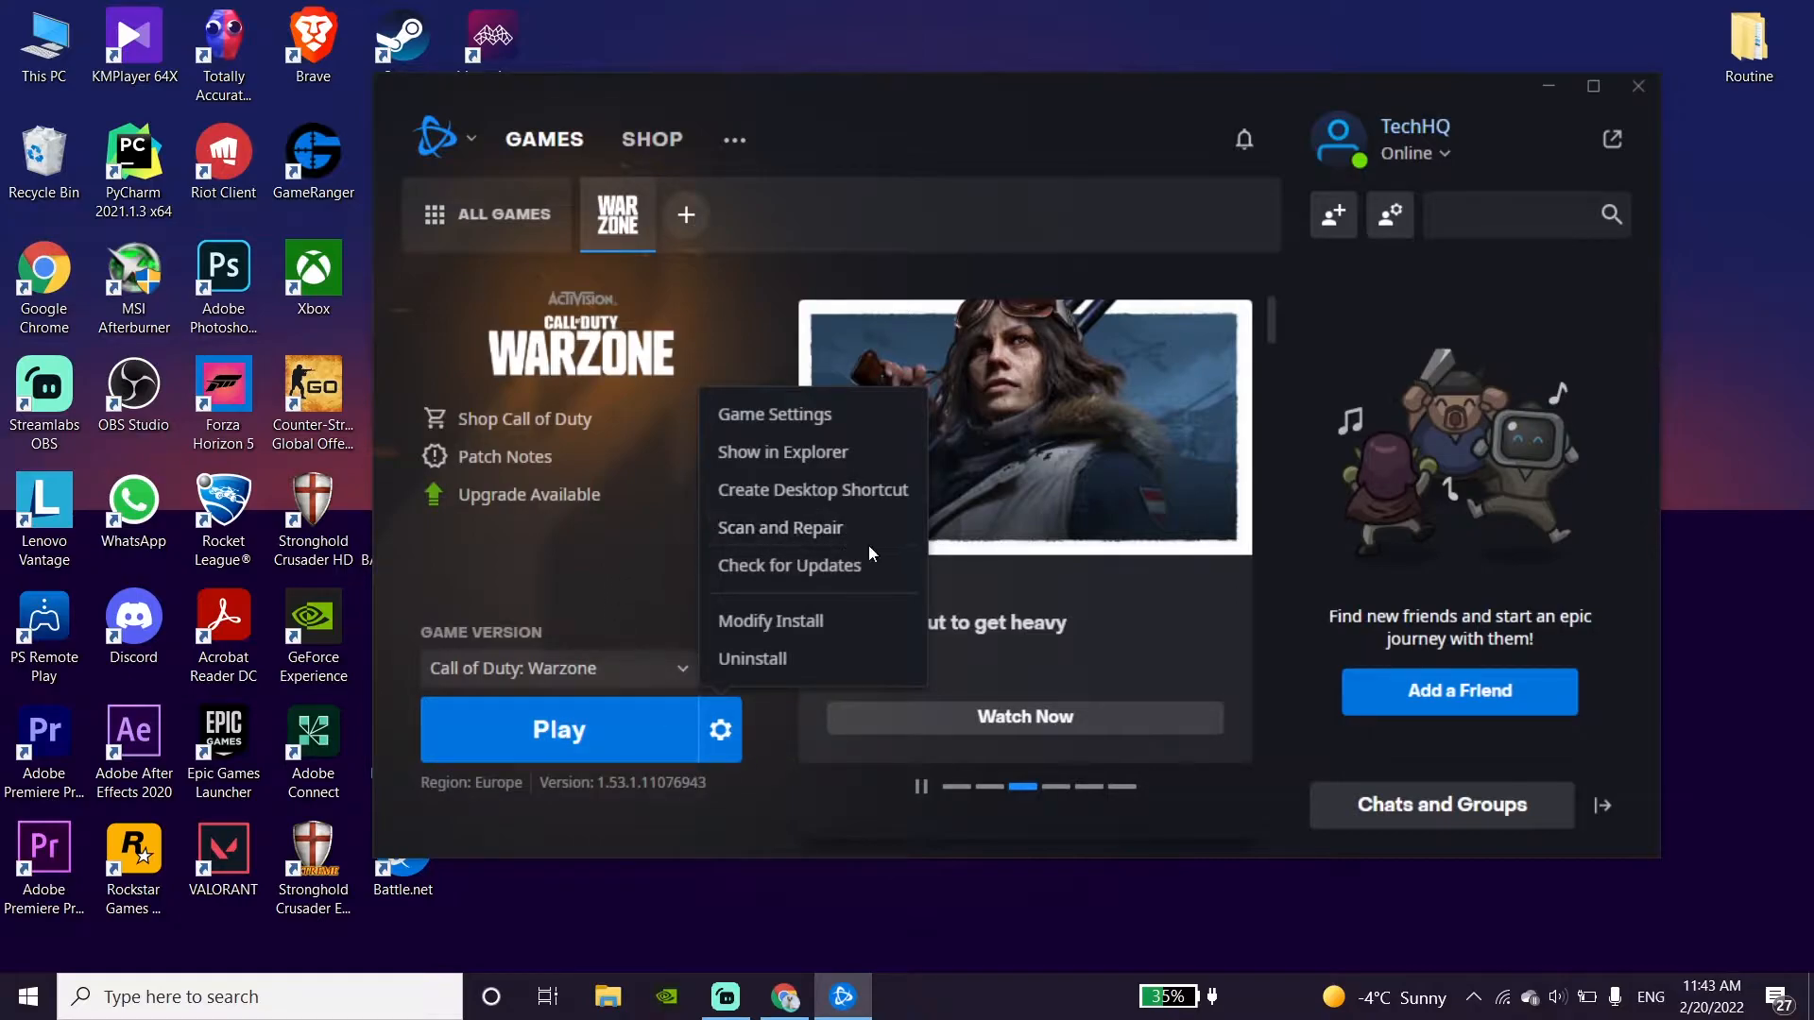
mouse_move(780, 527)
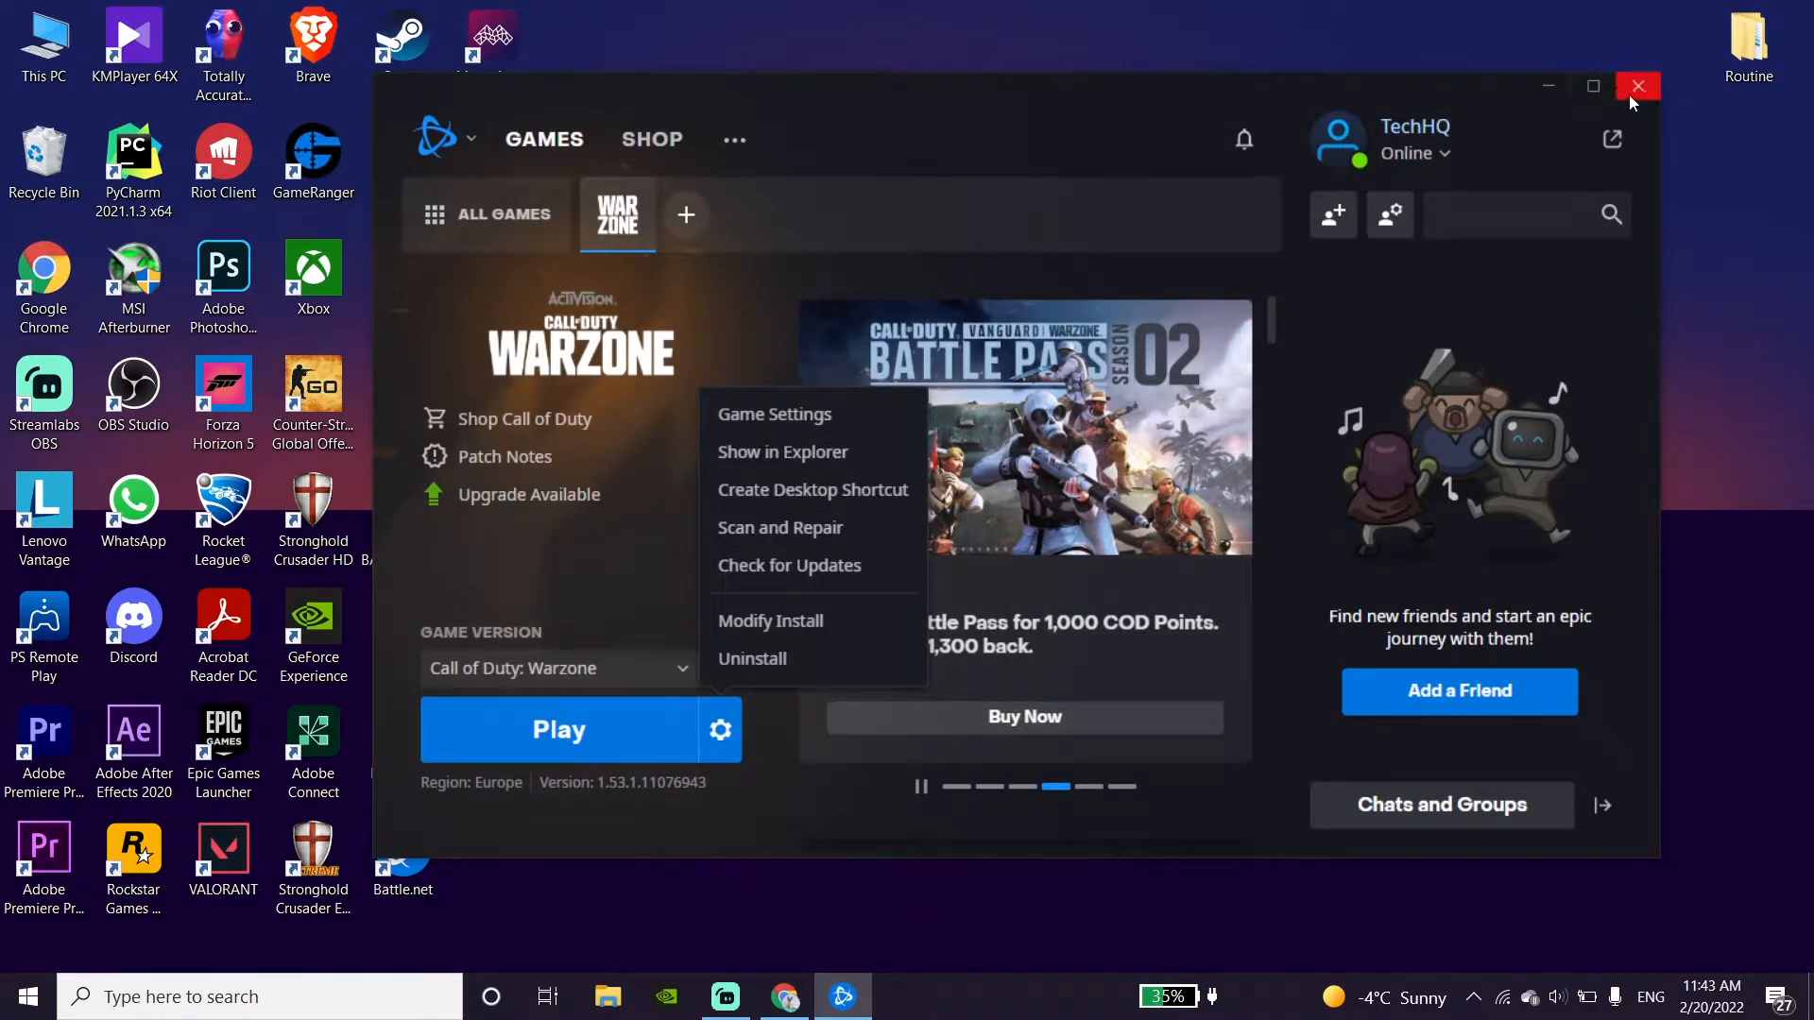
left_click(1639, 86)
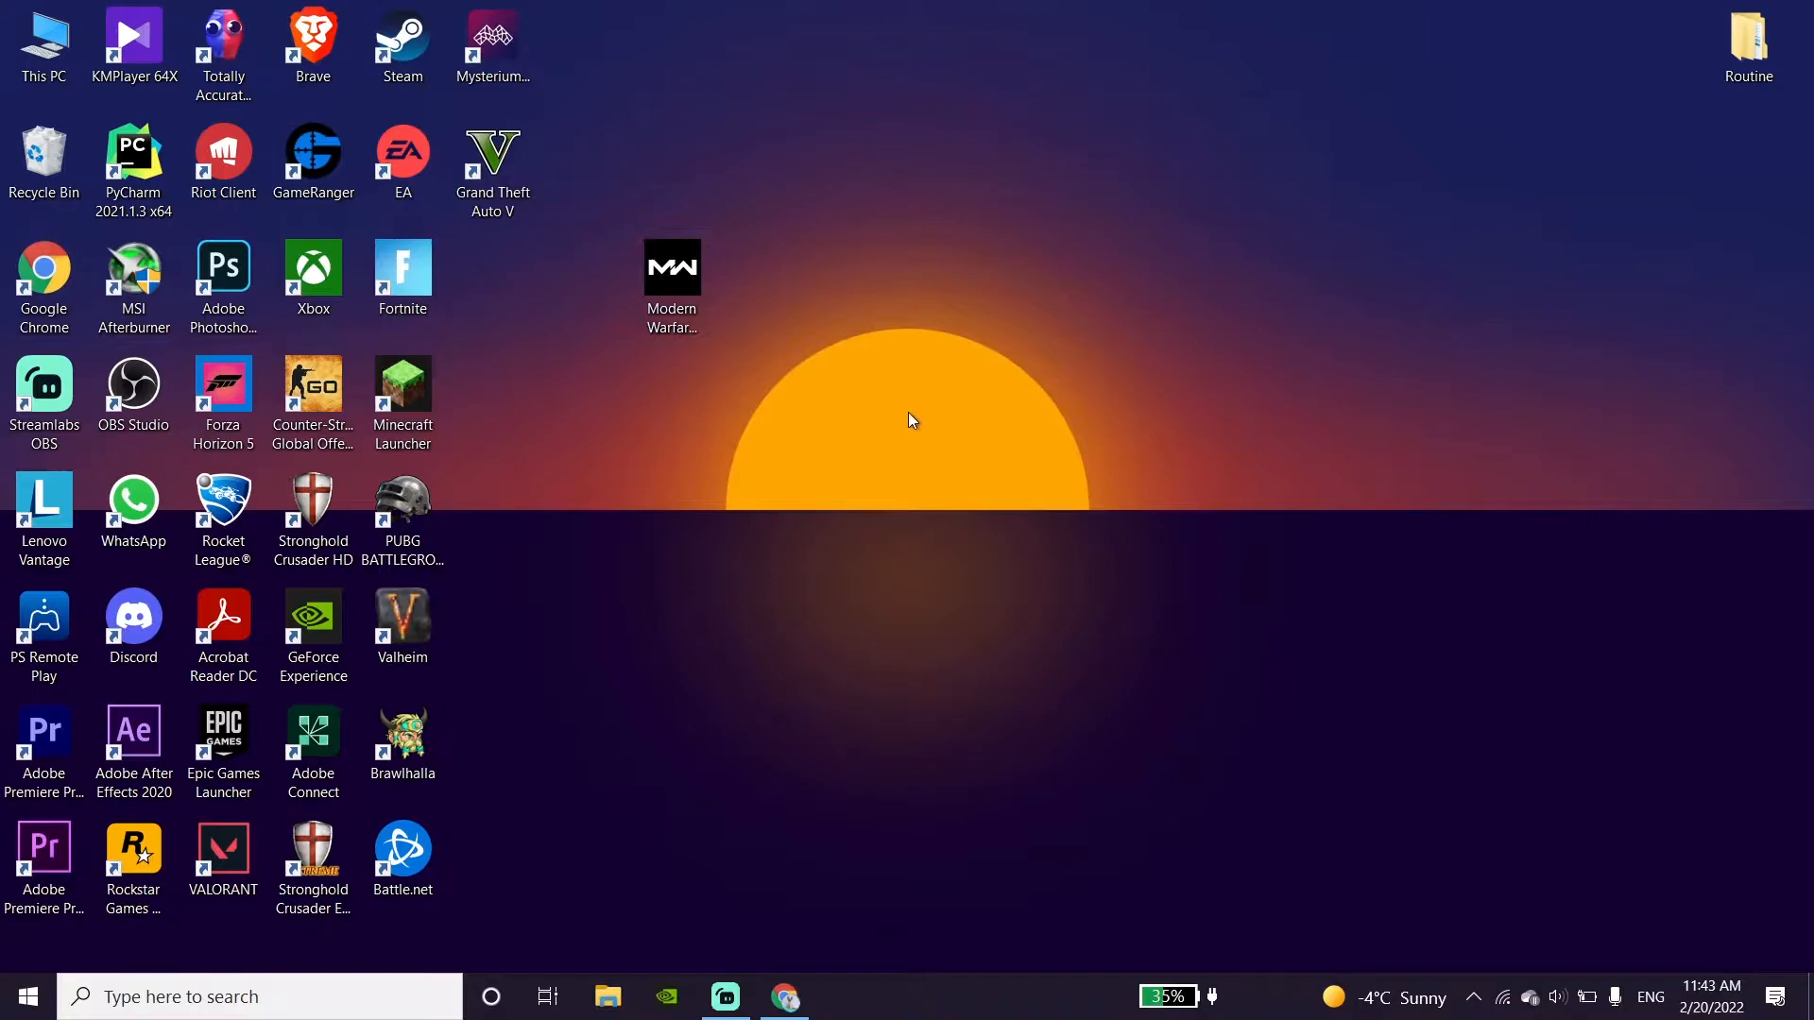
mouse_move(885, 414)
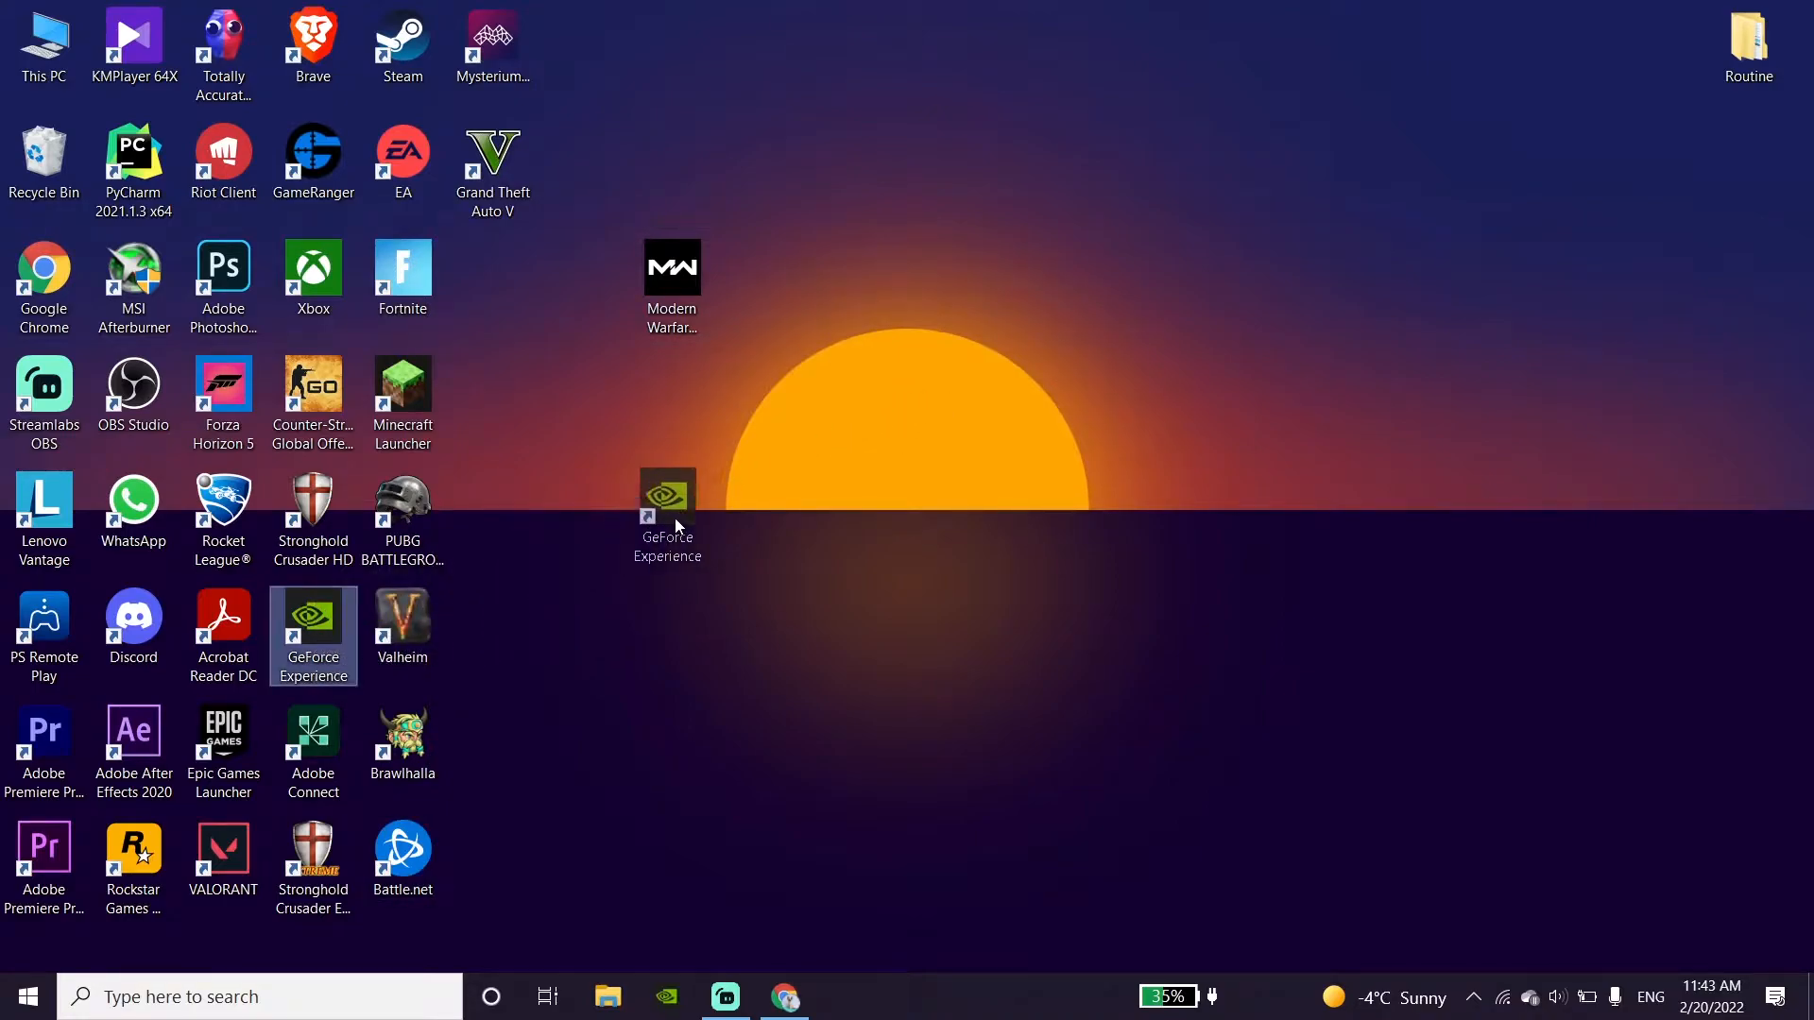
Step: Move the GeForce Experience and Google Chrome shortcuts beside the Modern Warfare Launcher icon
left_click_drag(667, 514, 762, 287)
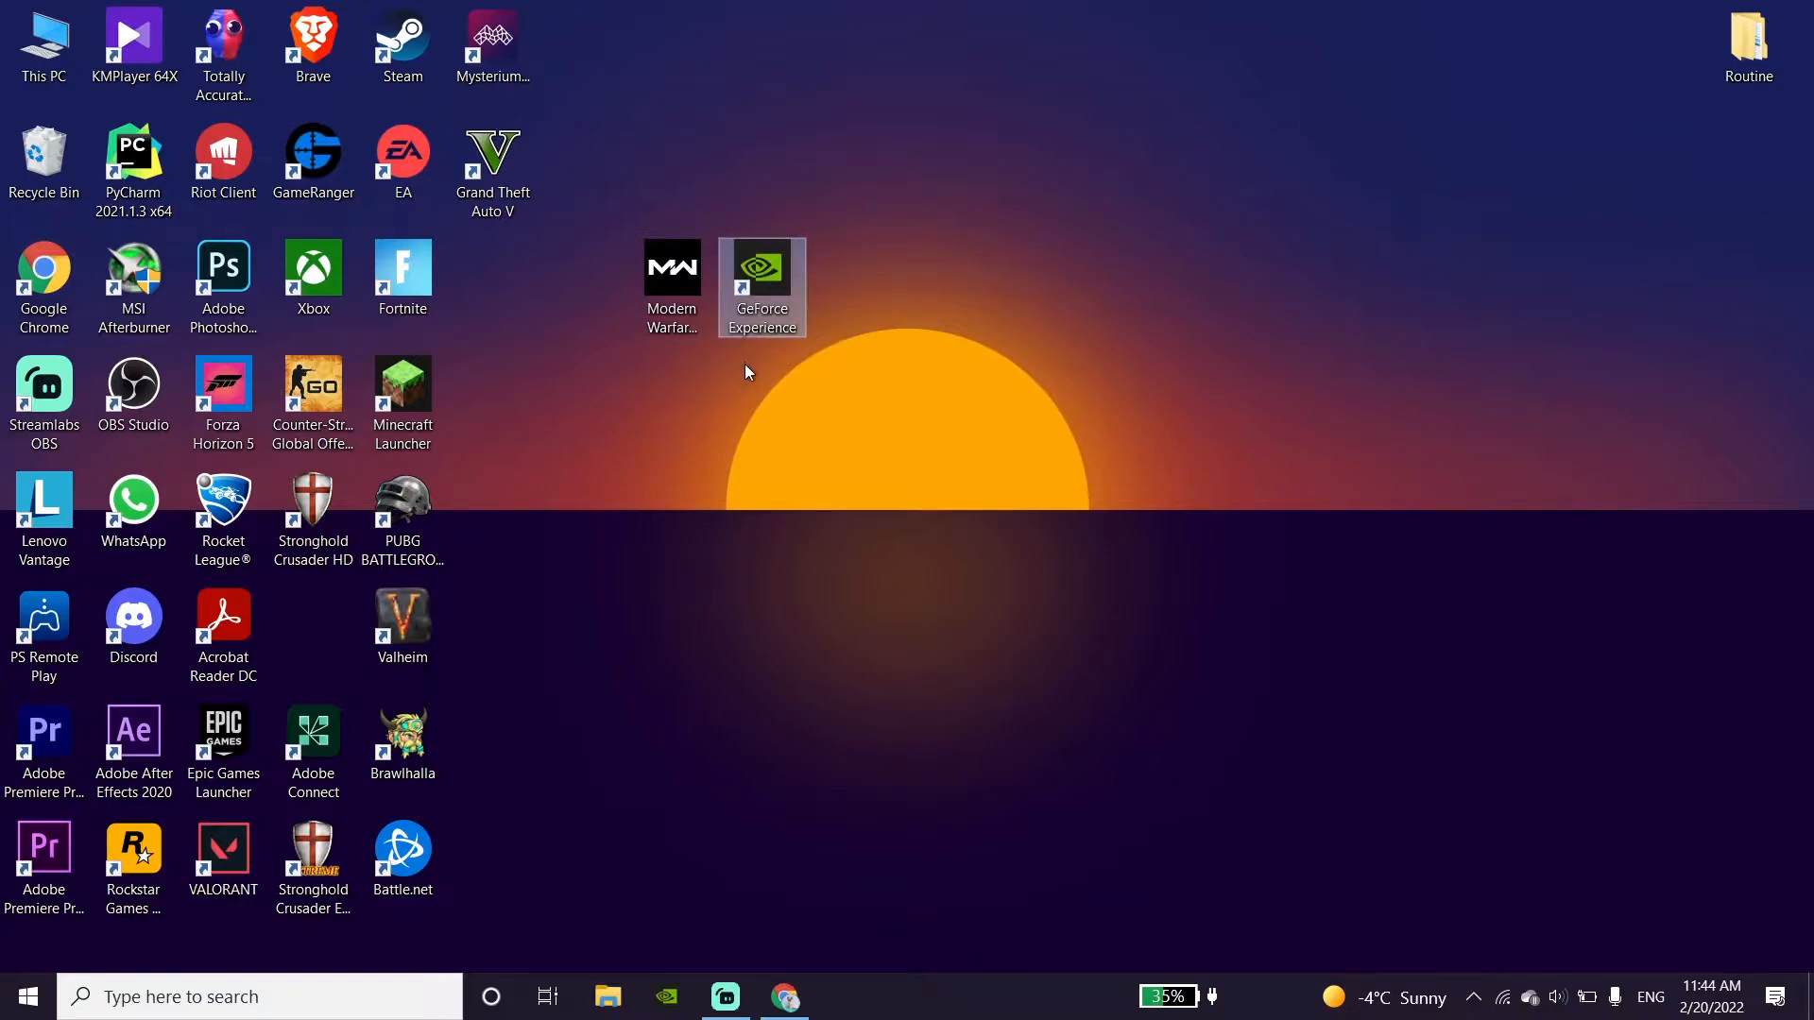
mouse_move(769, 347)
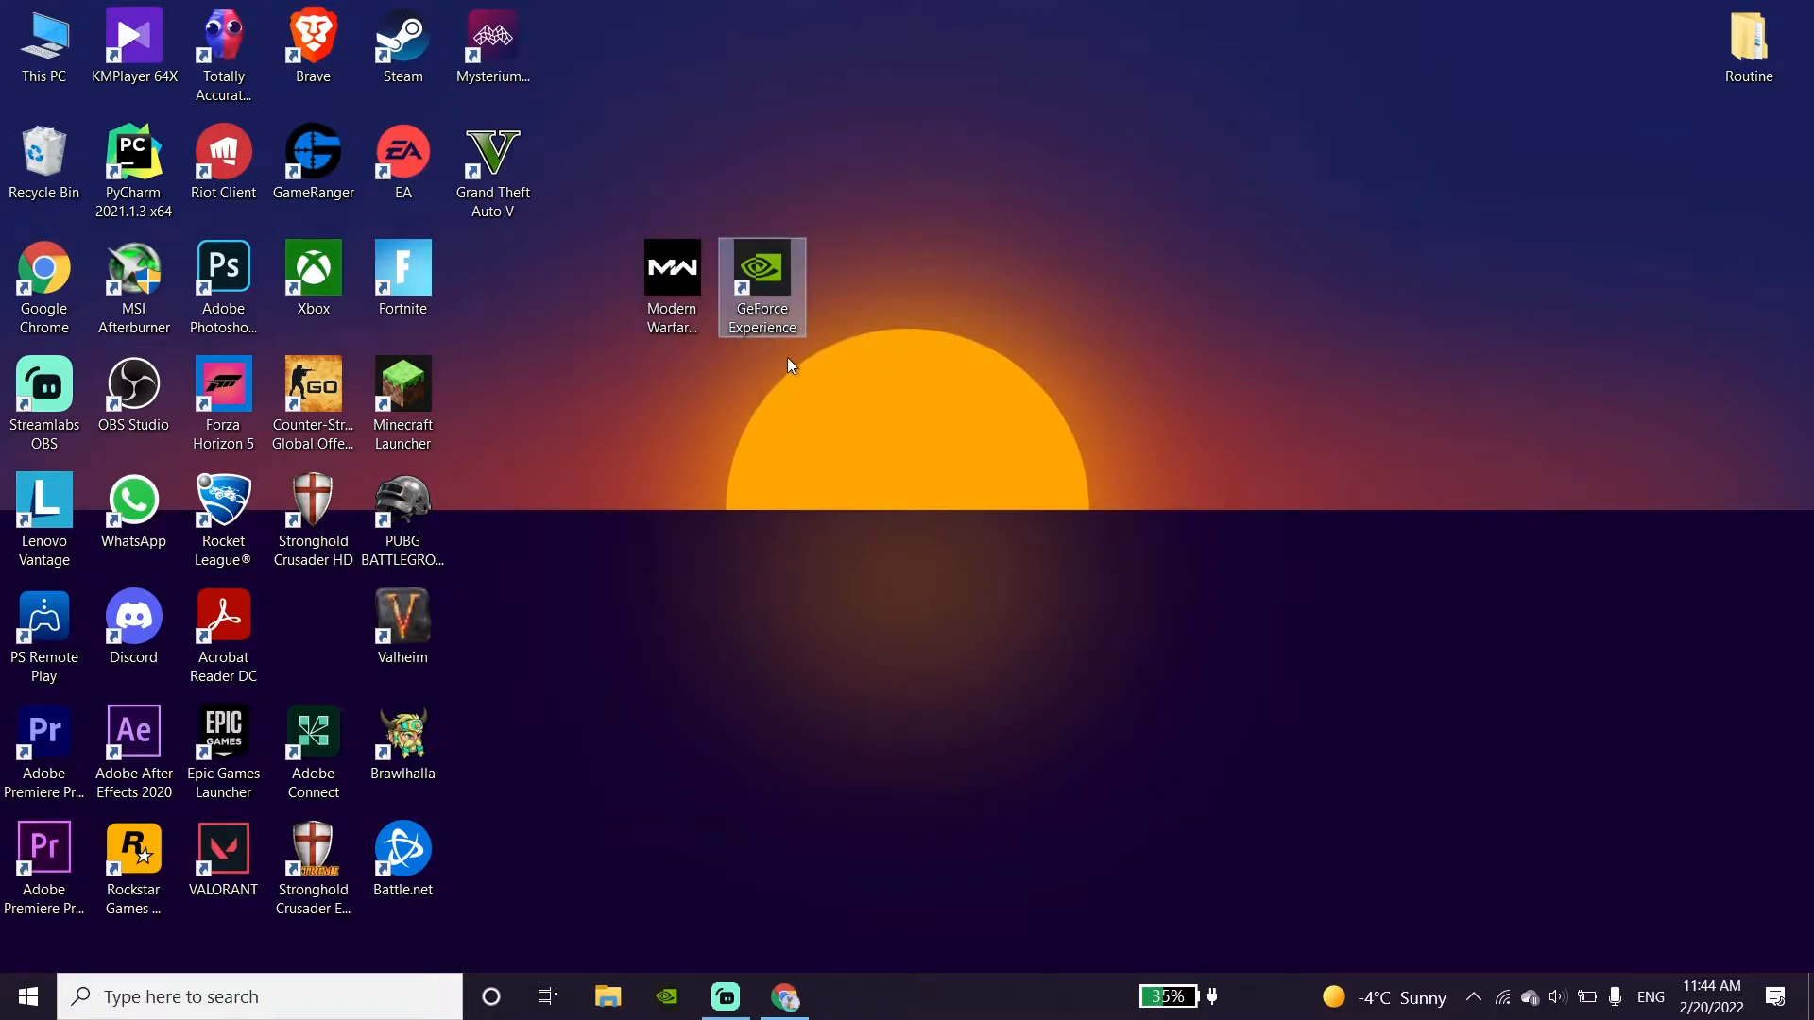
left_click(44, 277)
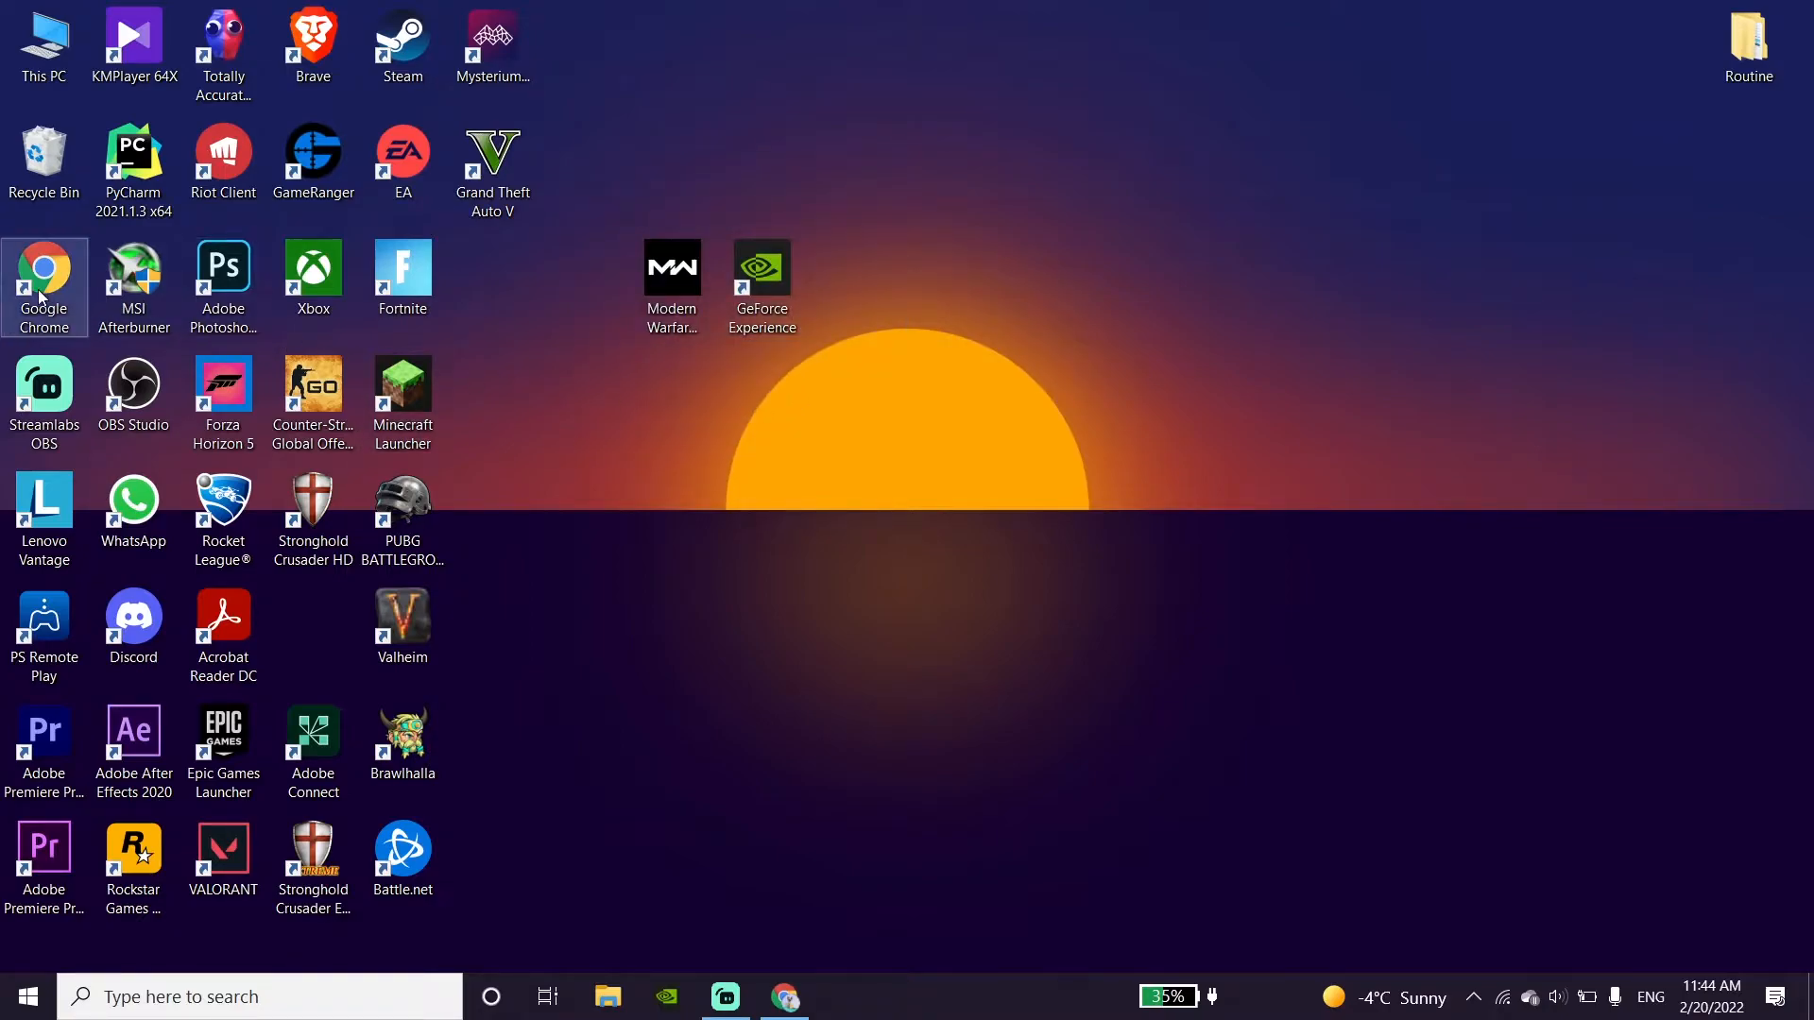
left_click_drag(44, 287, 852, 287)
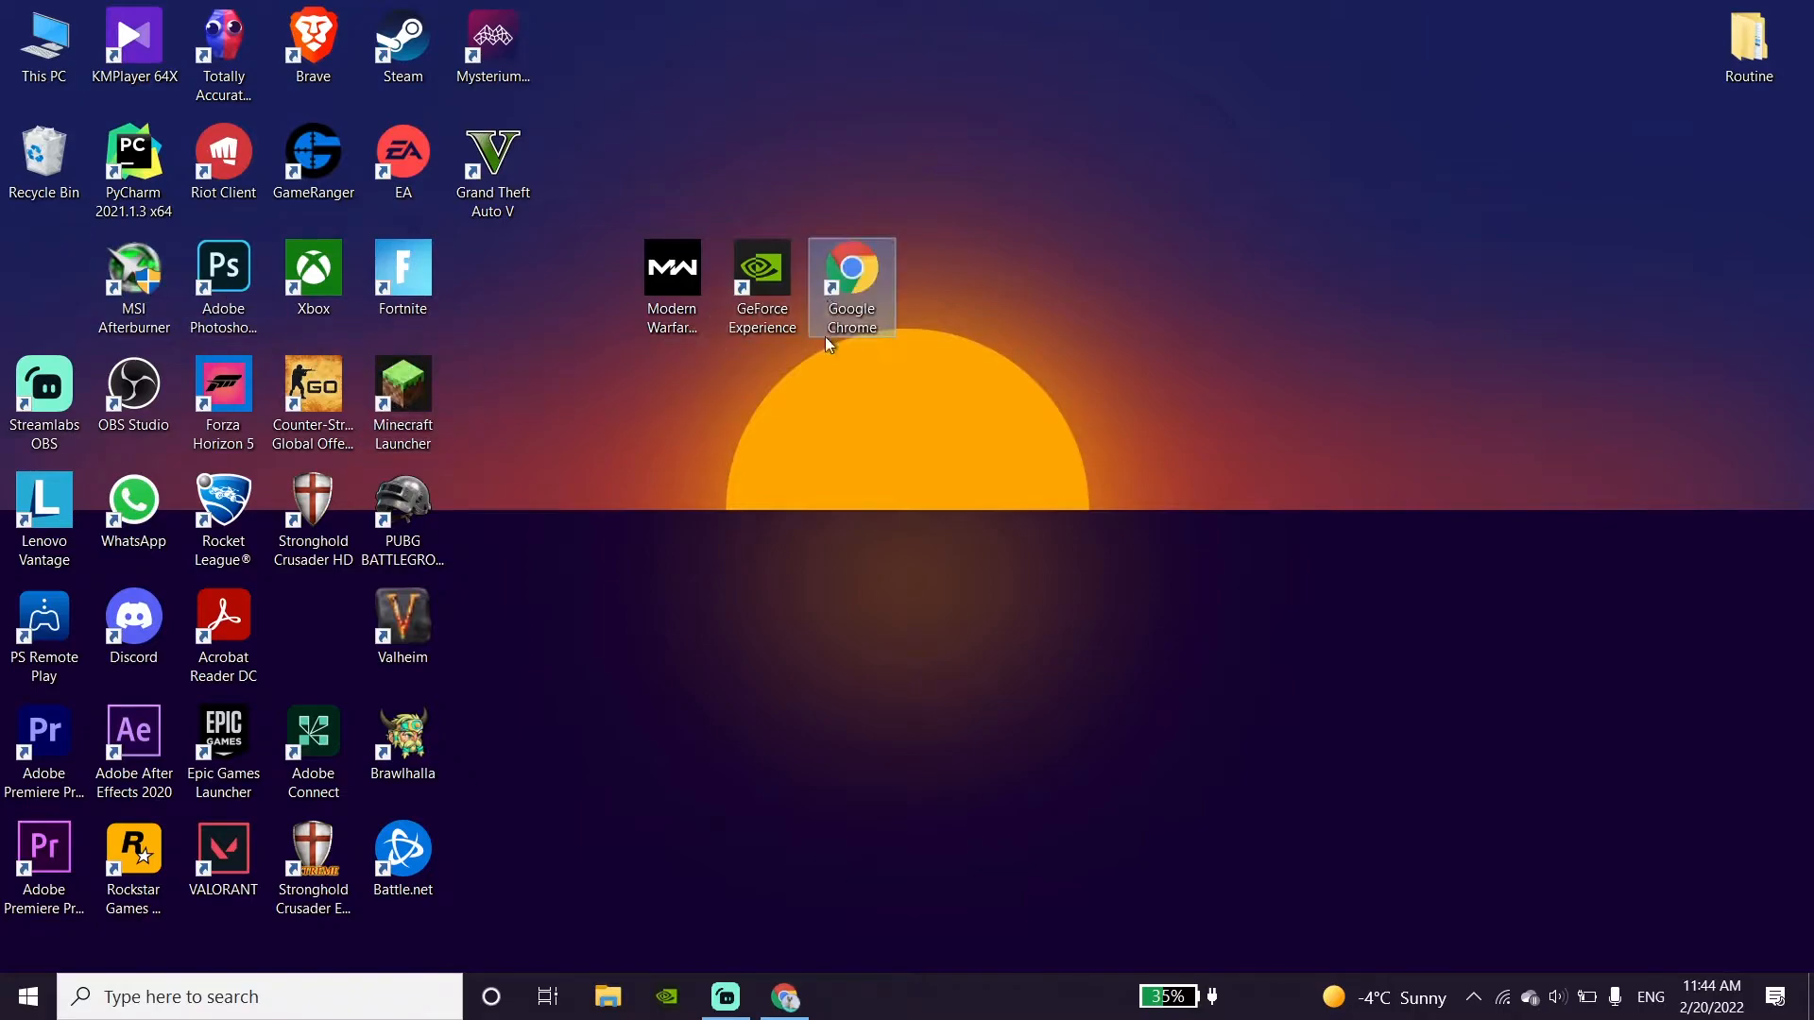
mouse_move(875, 434)
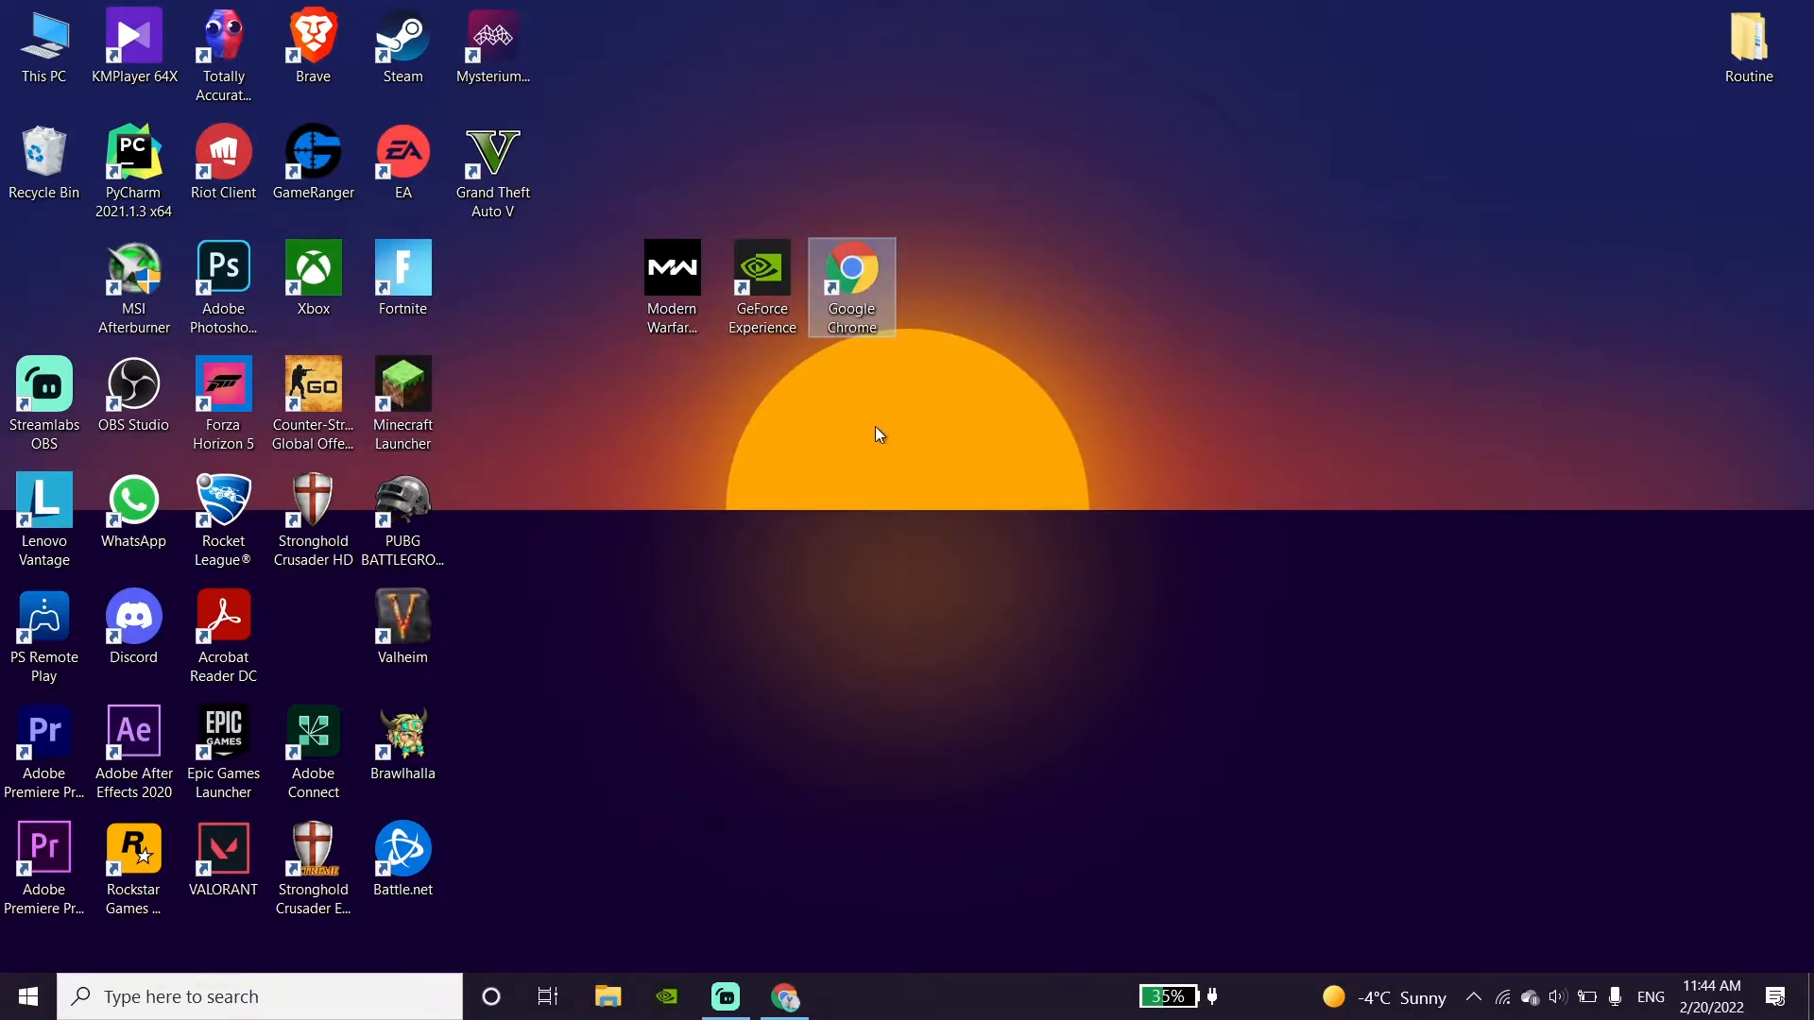
mouse_move(882, 453)
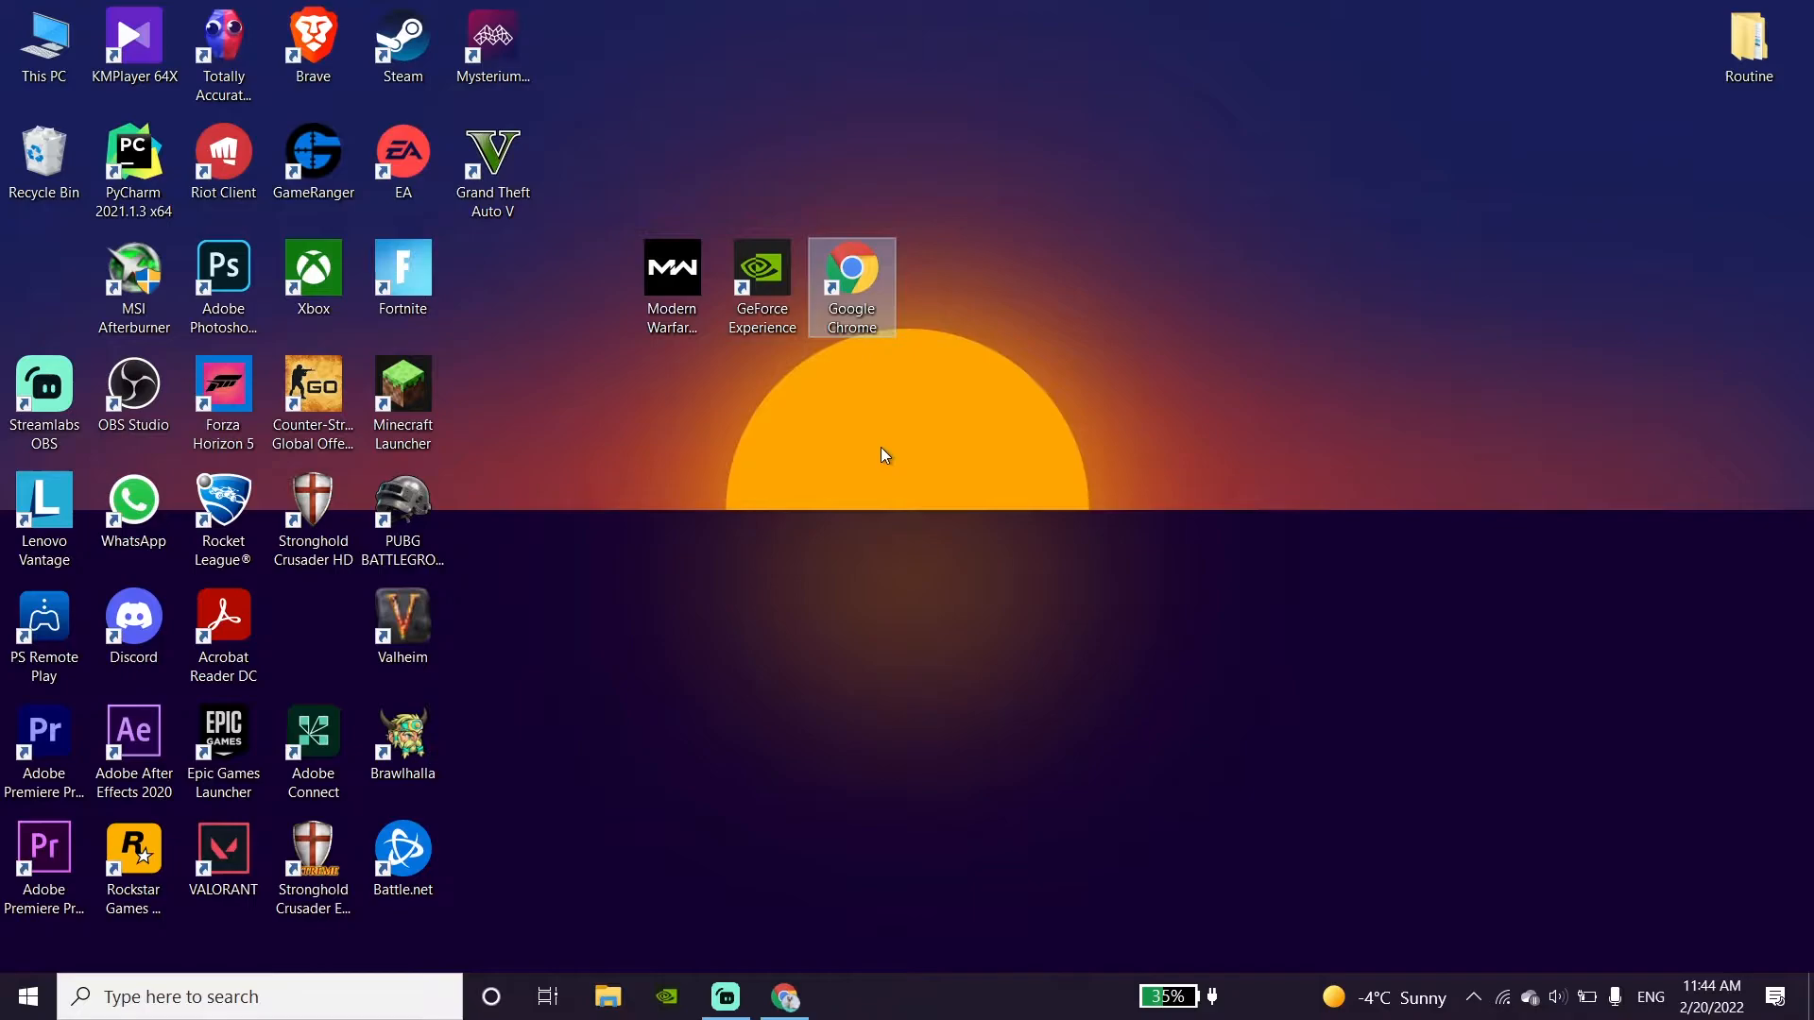
mouse_move(894, 433)
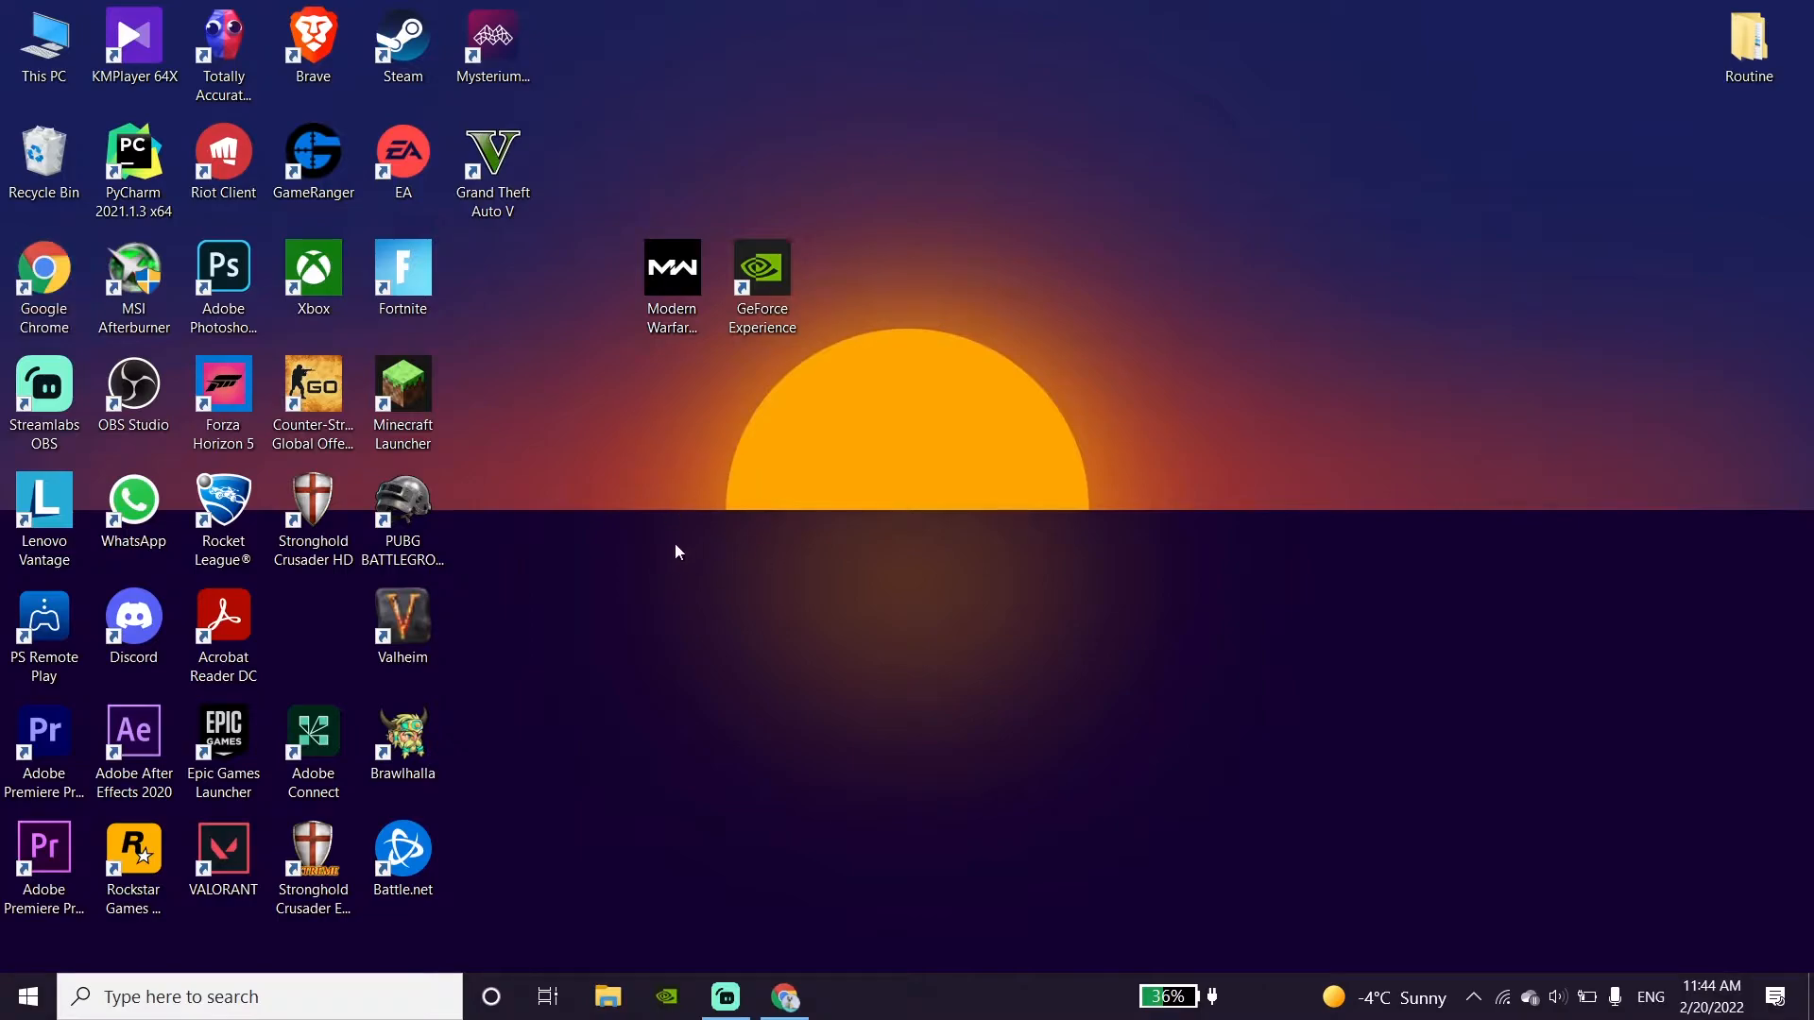
mouse_move(708, 622)
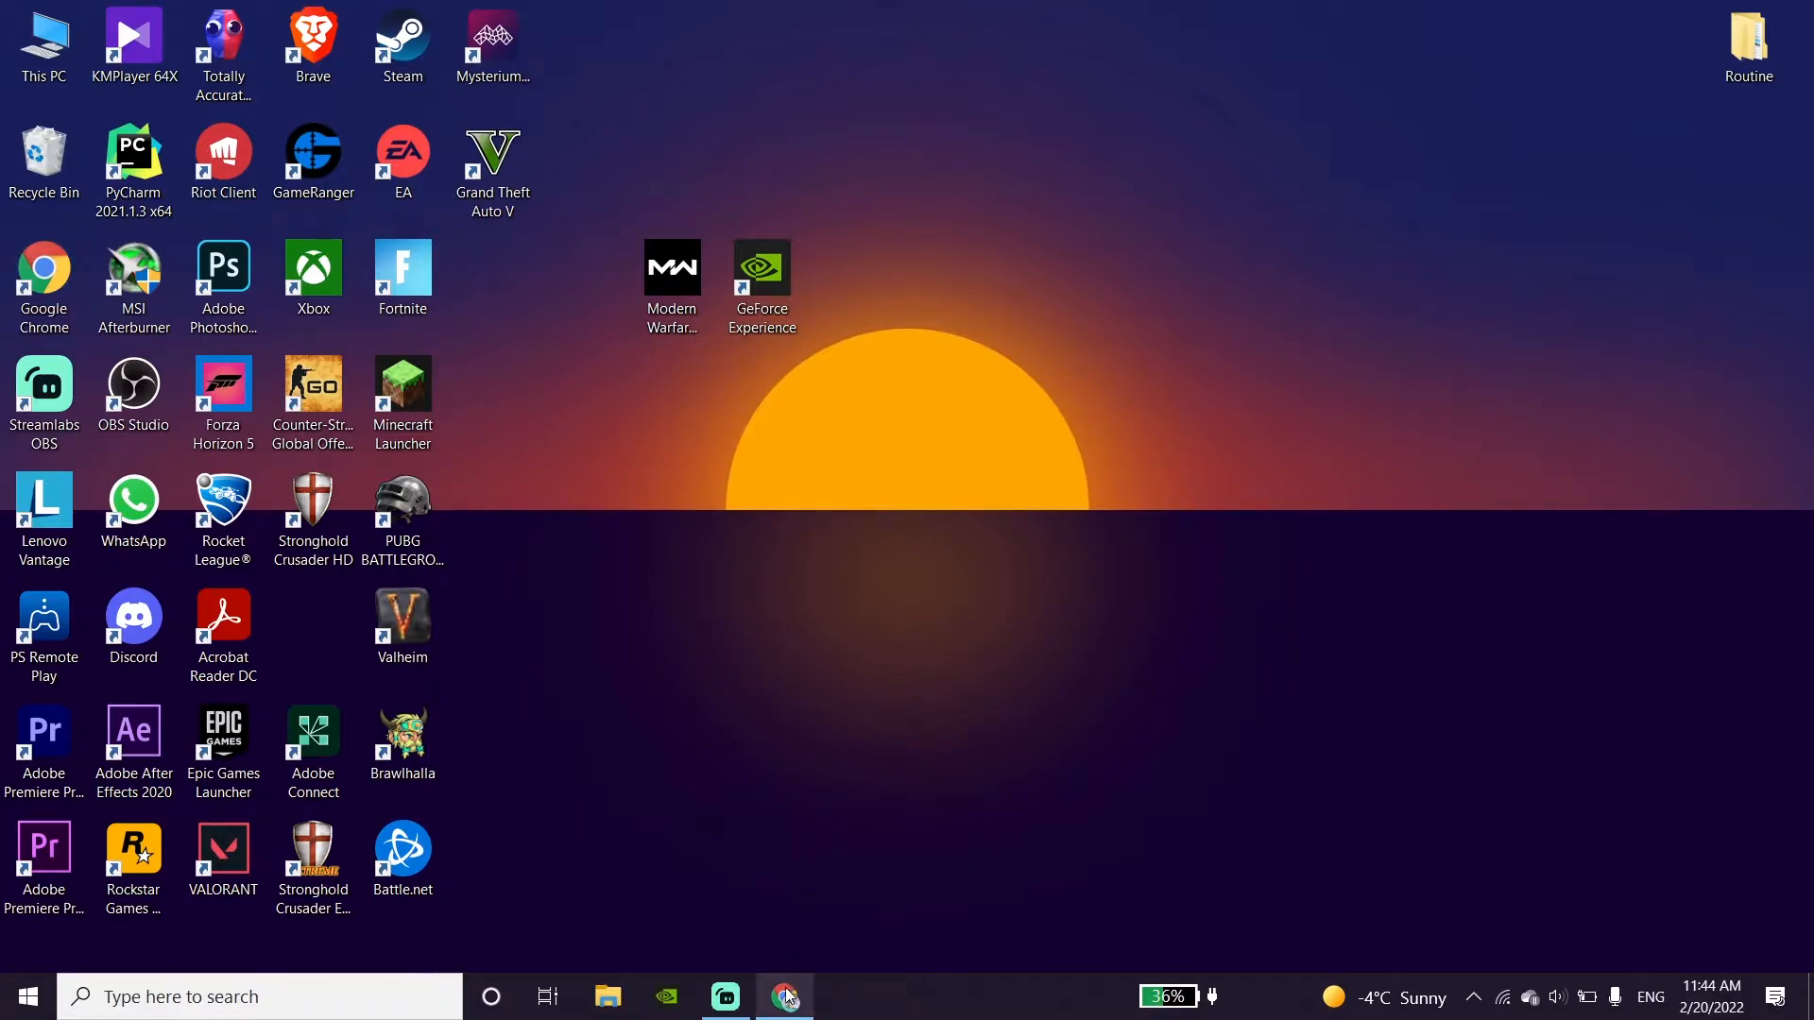
Step: Bring up Chrome on the Microsoft DirectX download page and locate the download
left_click(784, 996)
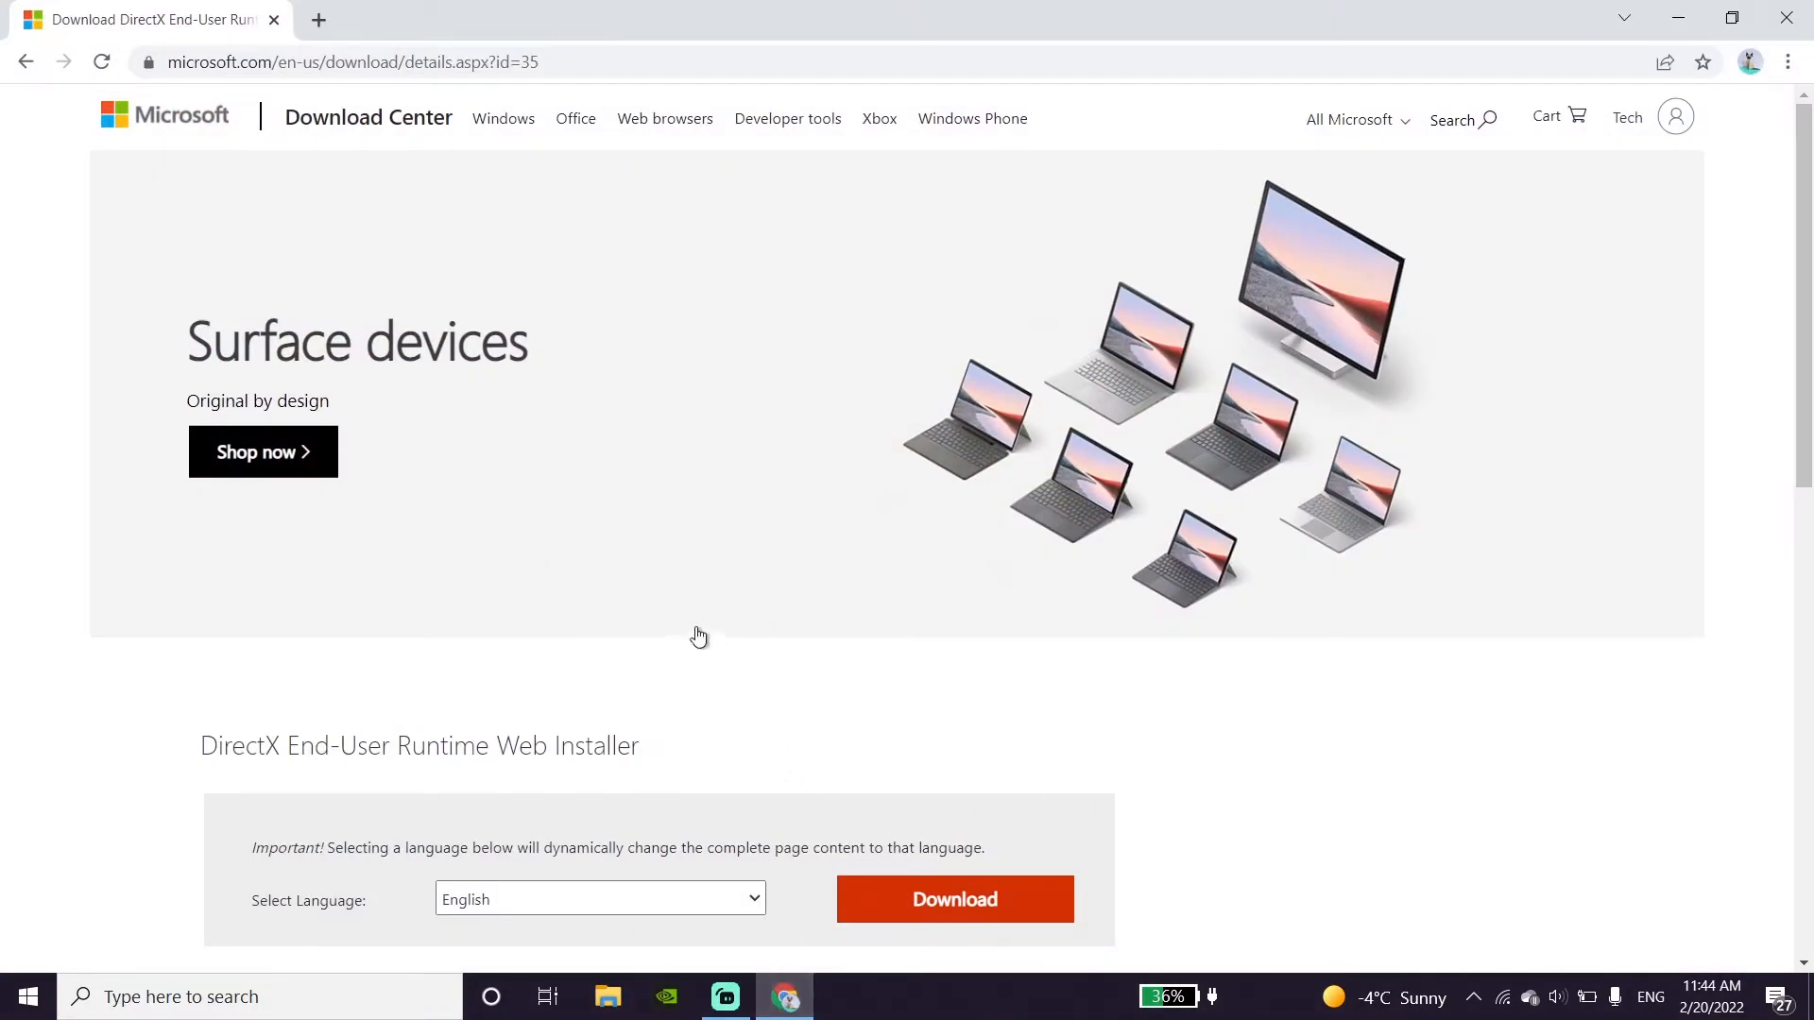
mouse_move(367, 117)
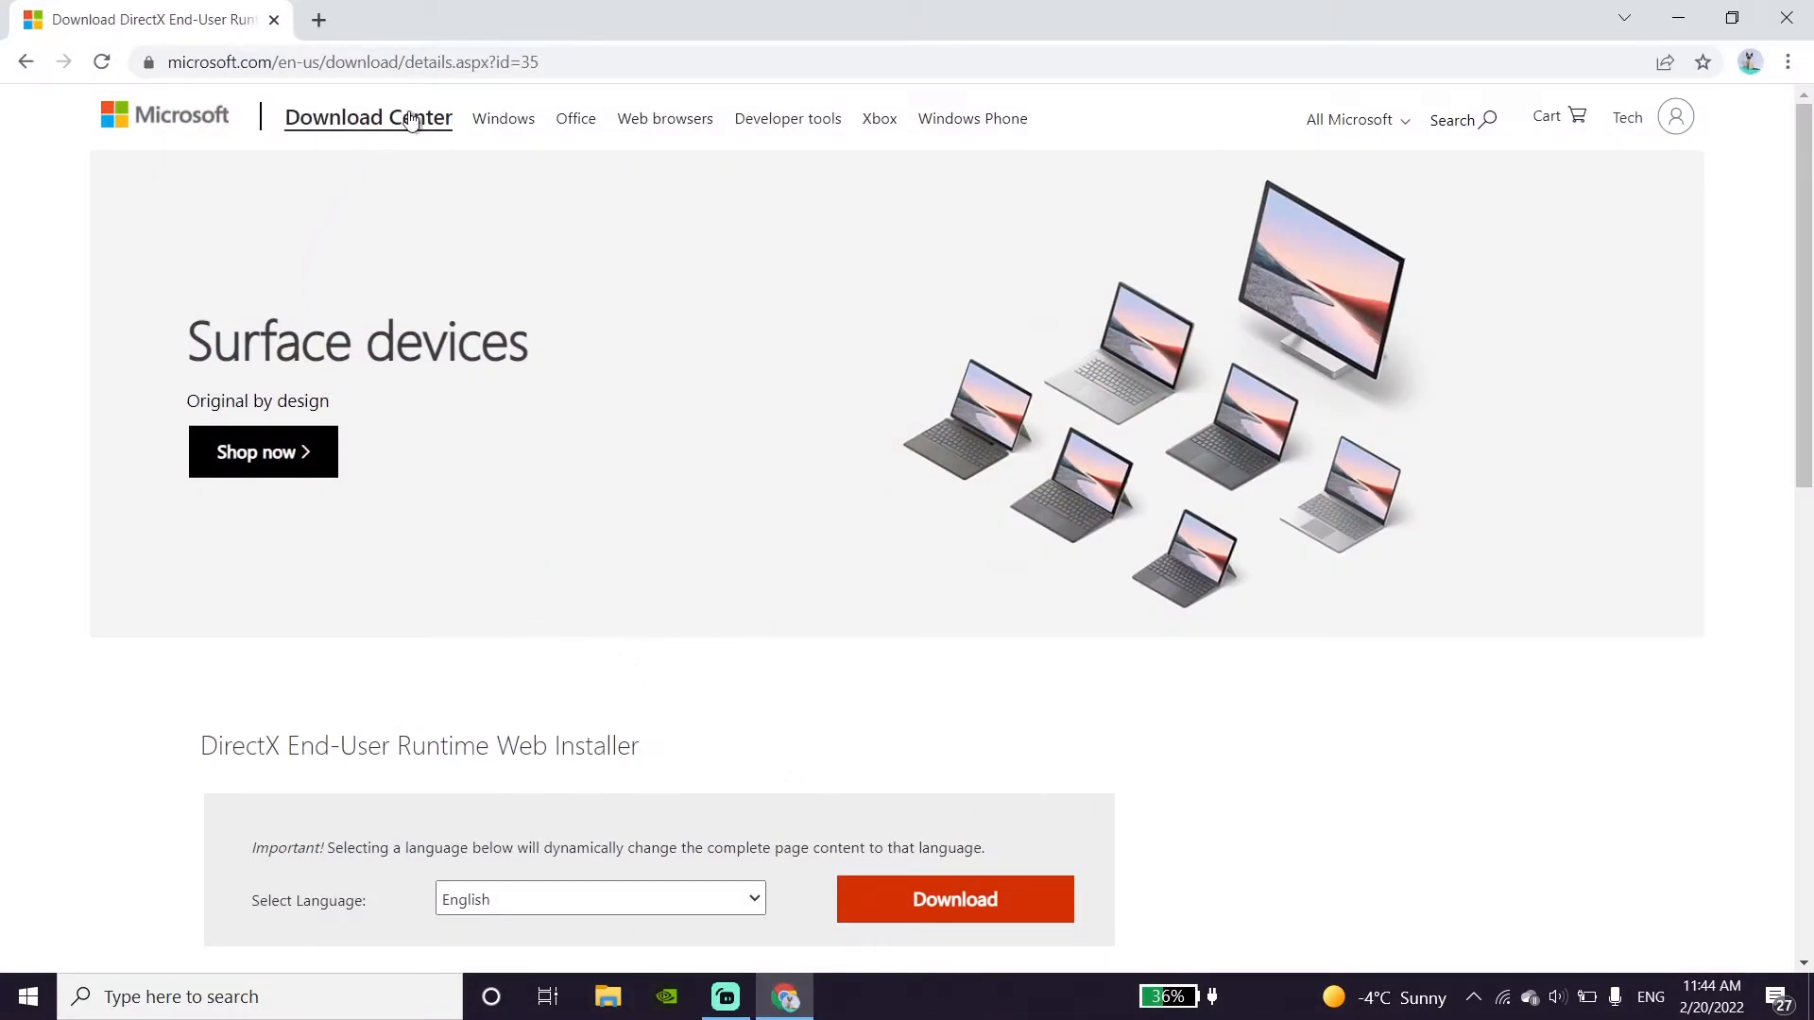
left_click(352, 60)
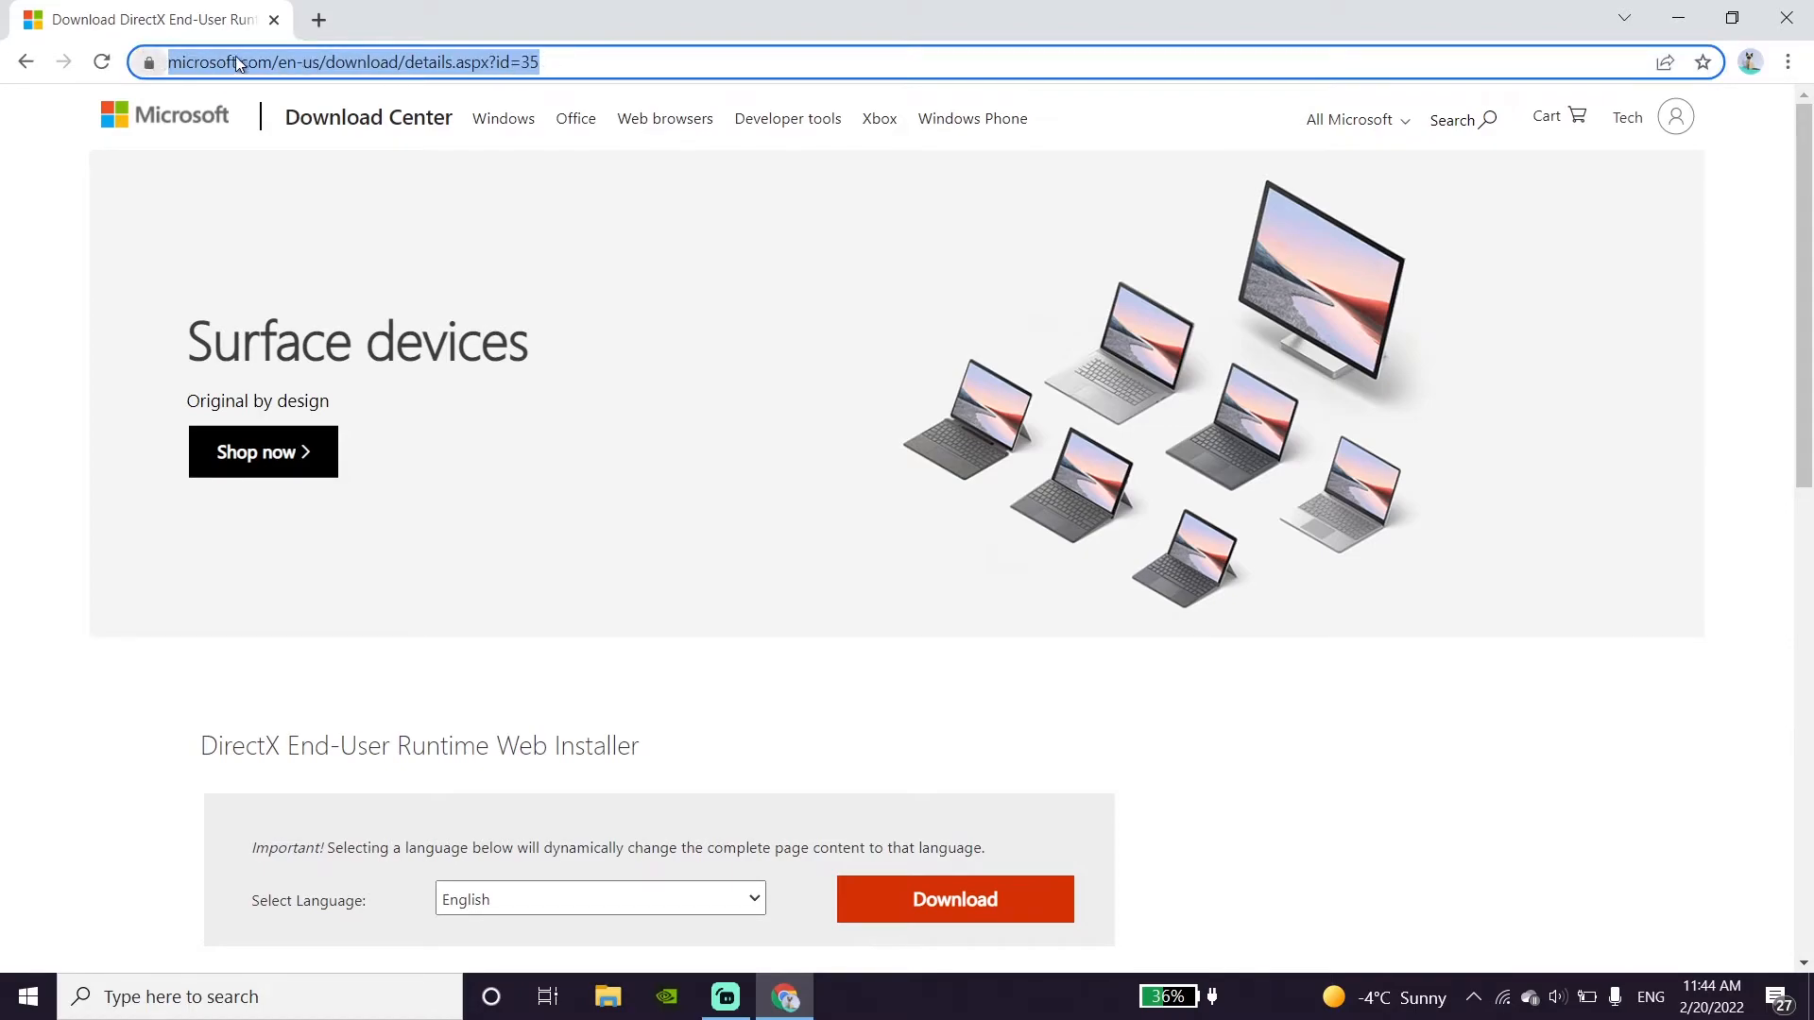
mouse_move(266, 77)
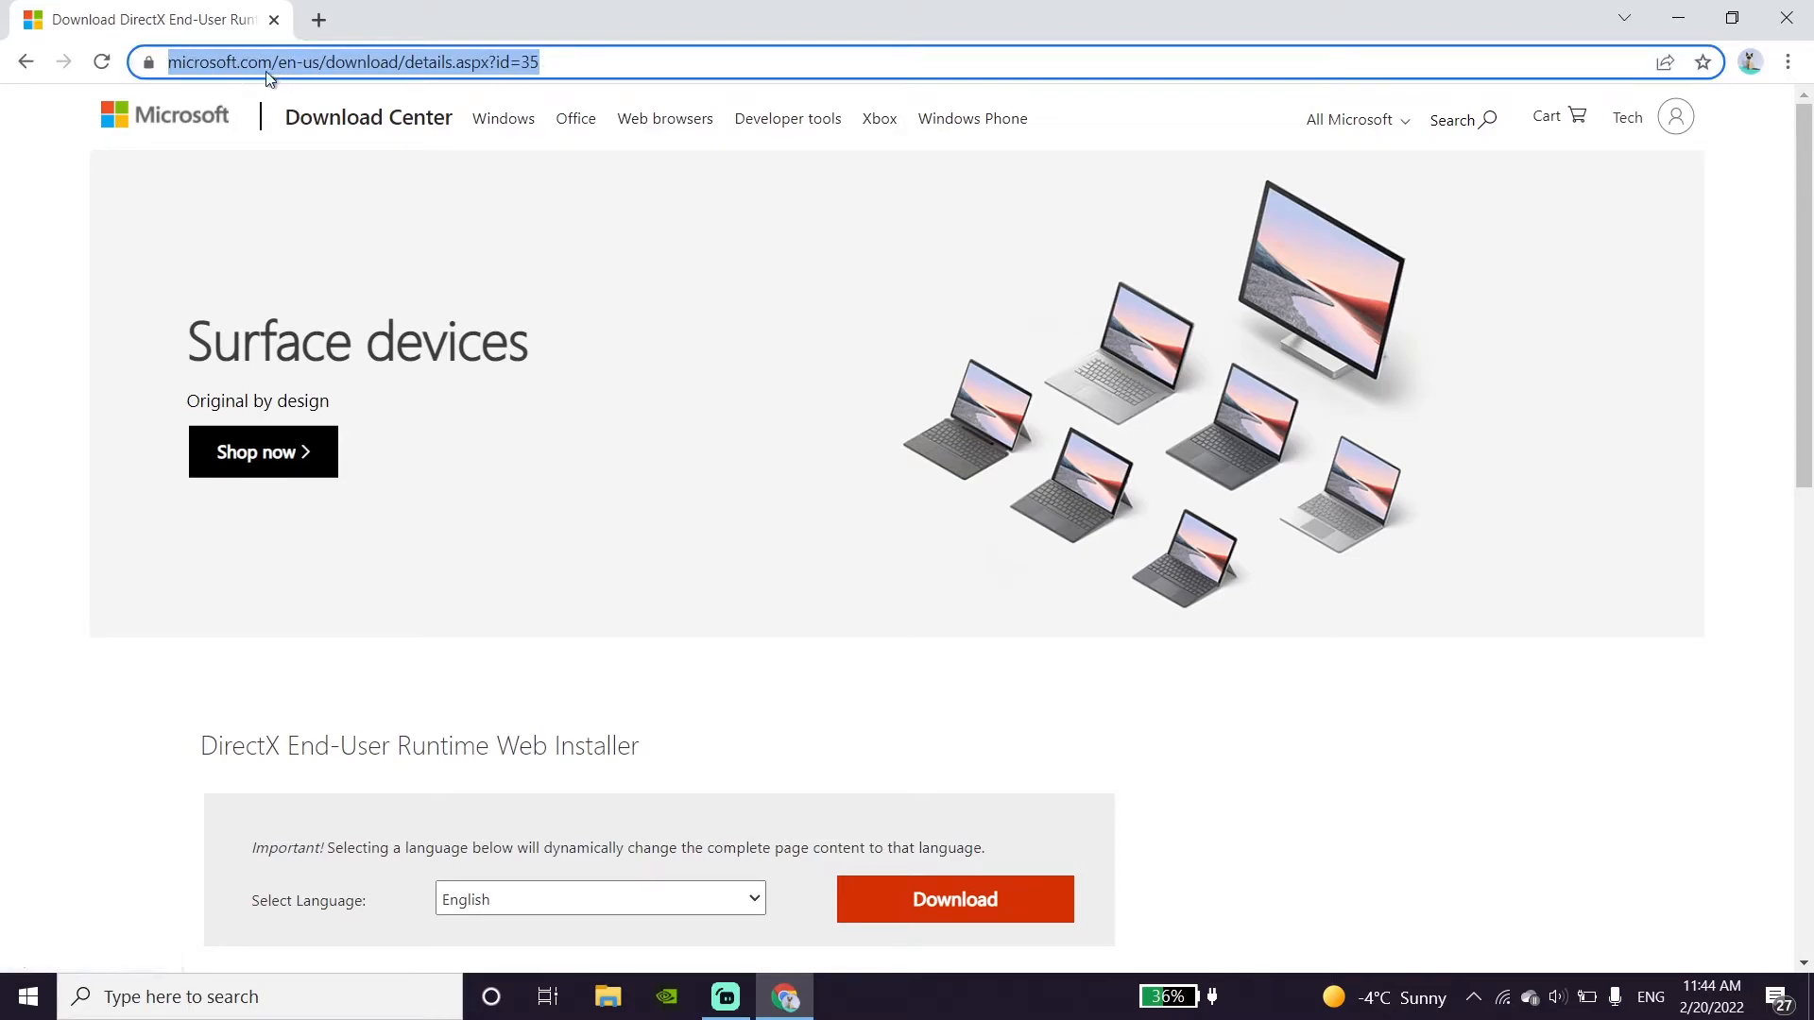
left_click(125, 482)
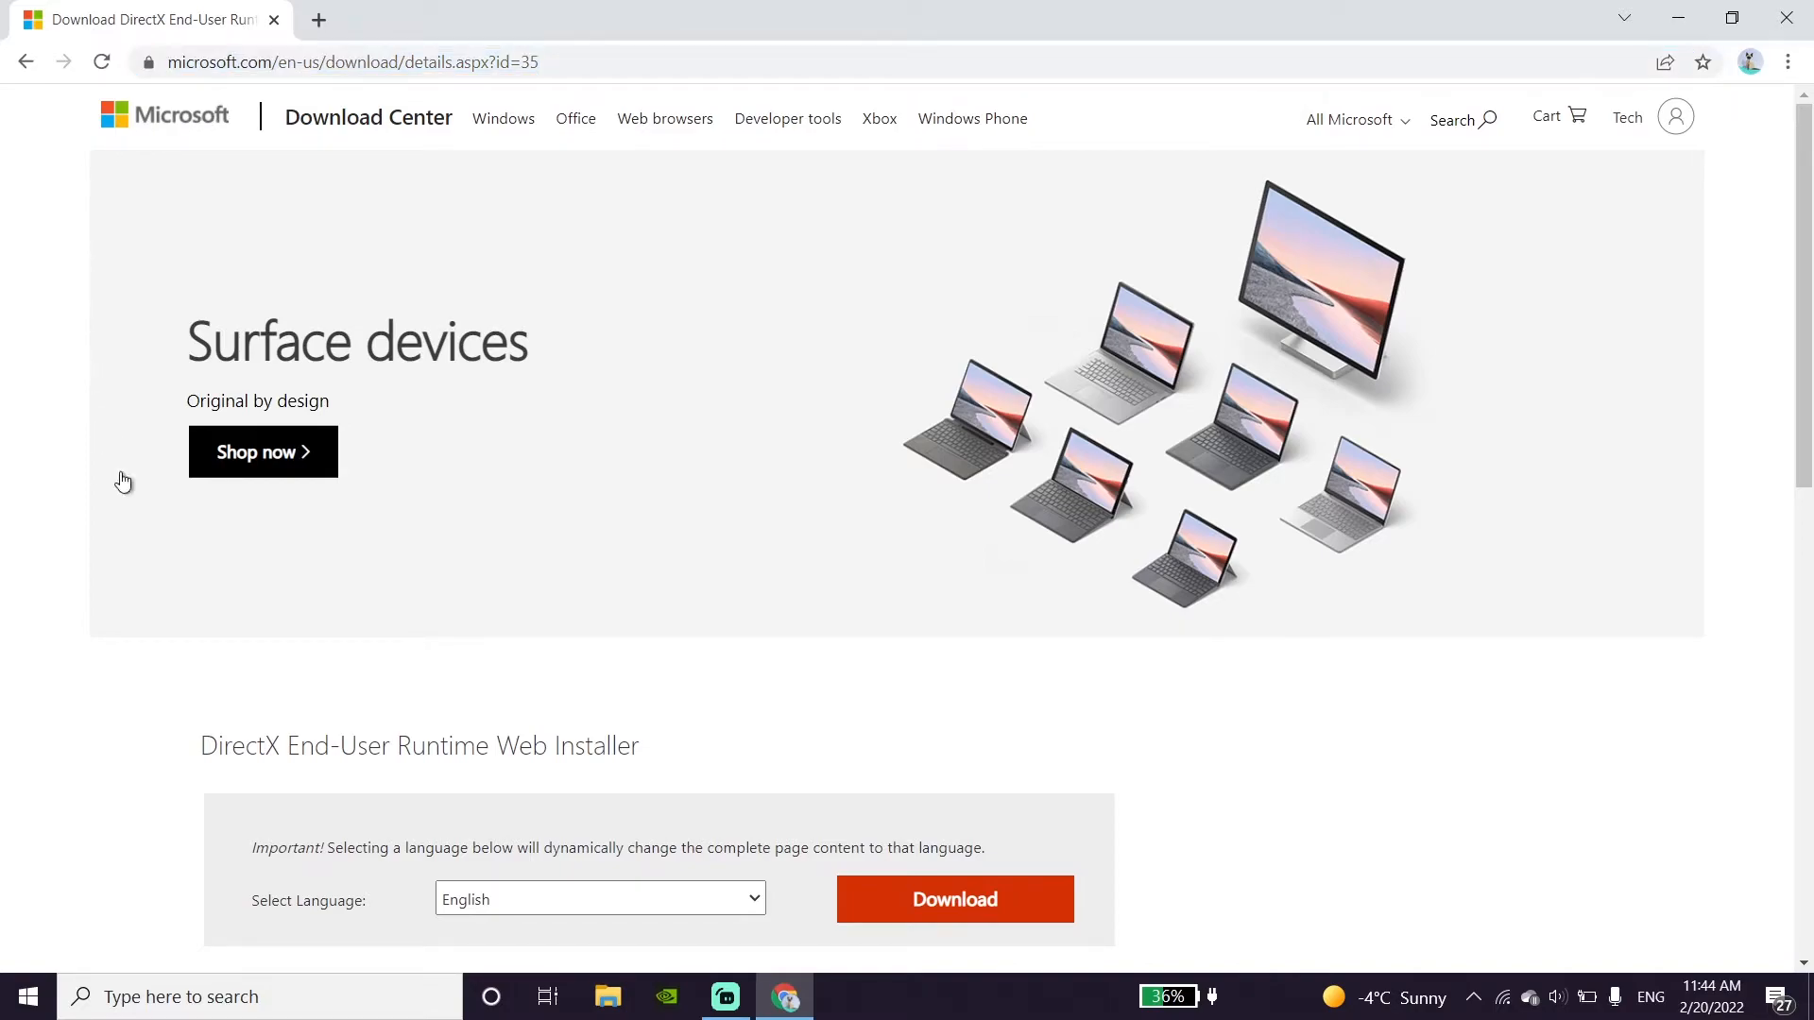
scroll("down", 3)
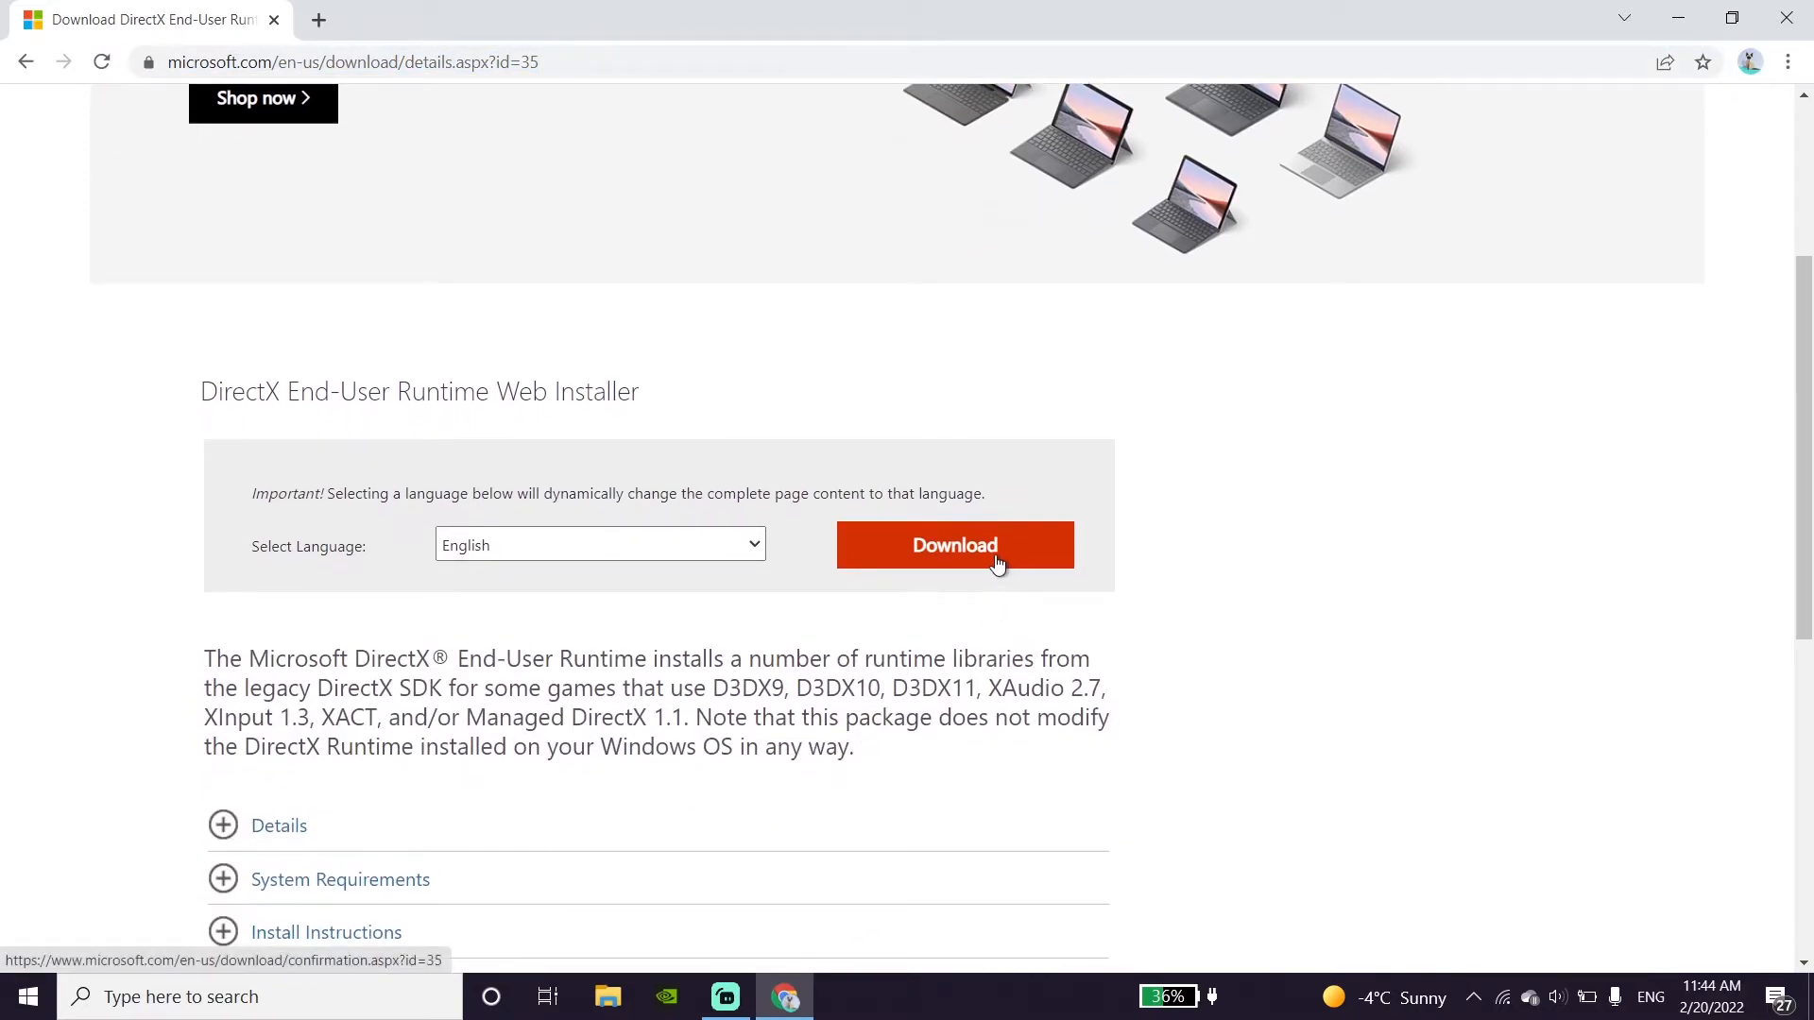
Step: Download the DirectX End-User Runtime Web Installer and run dxwebsetup.exe
left_click(952, 544)
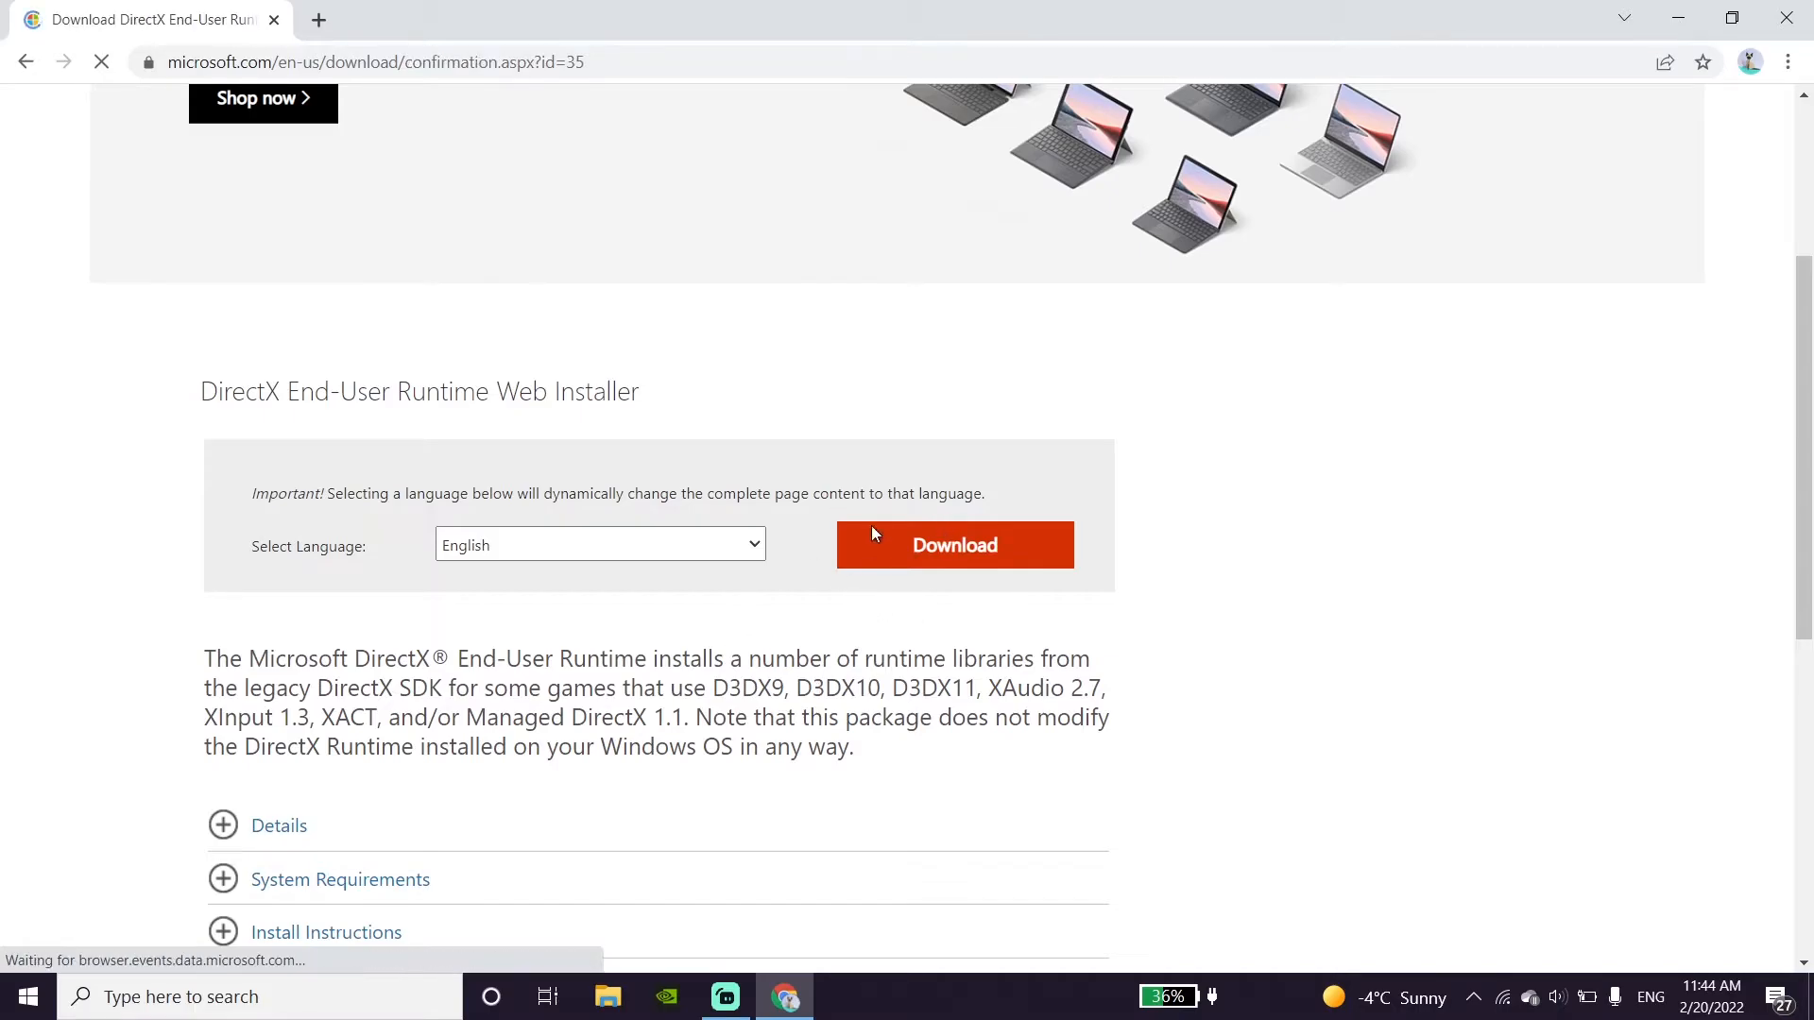
left_click(953, 544)
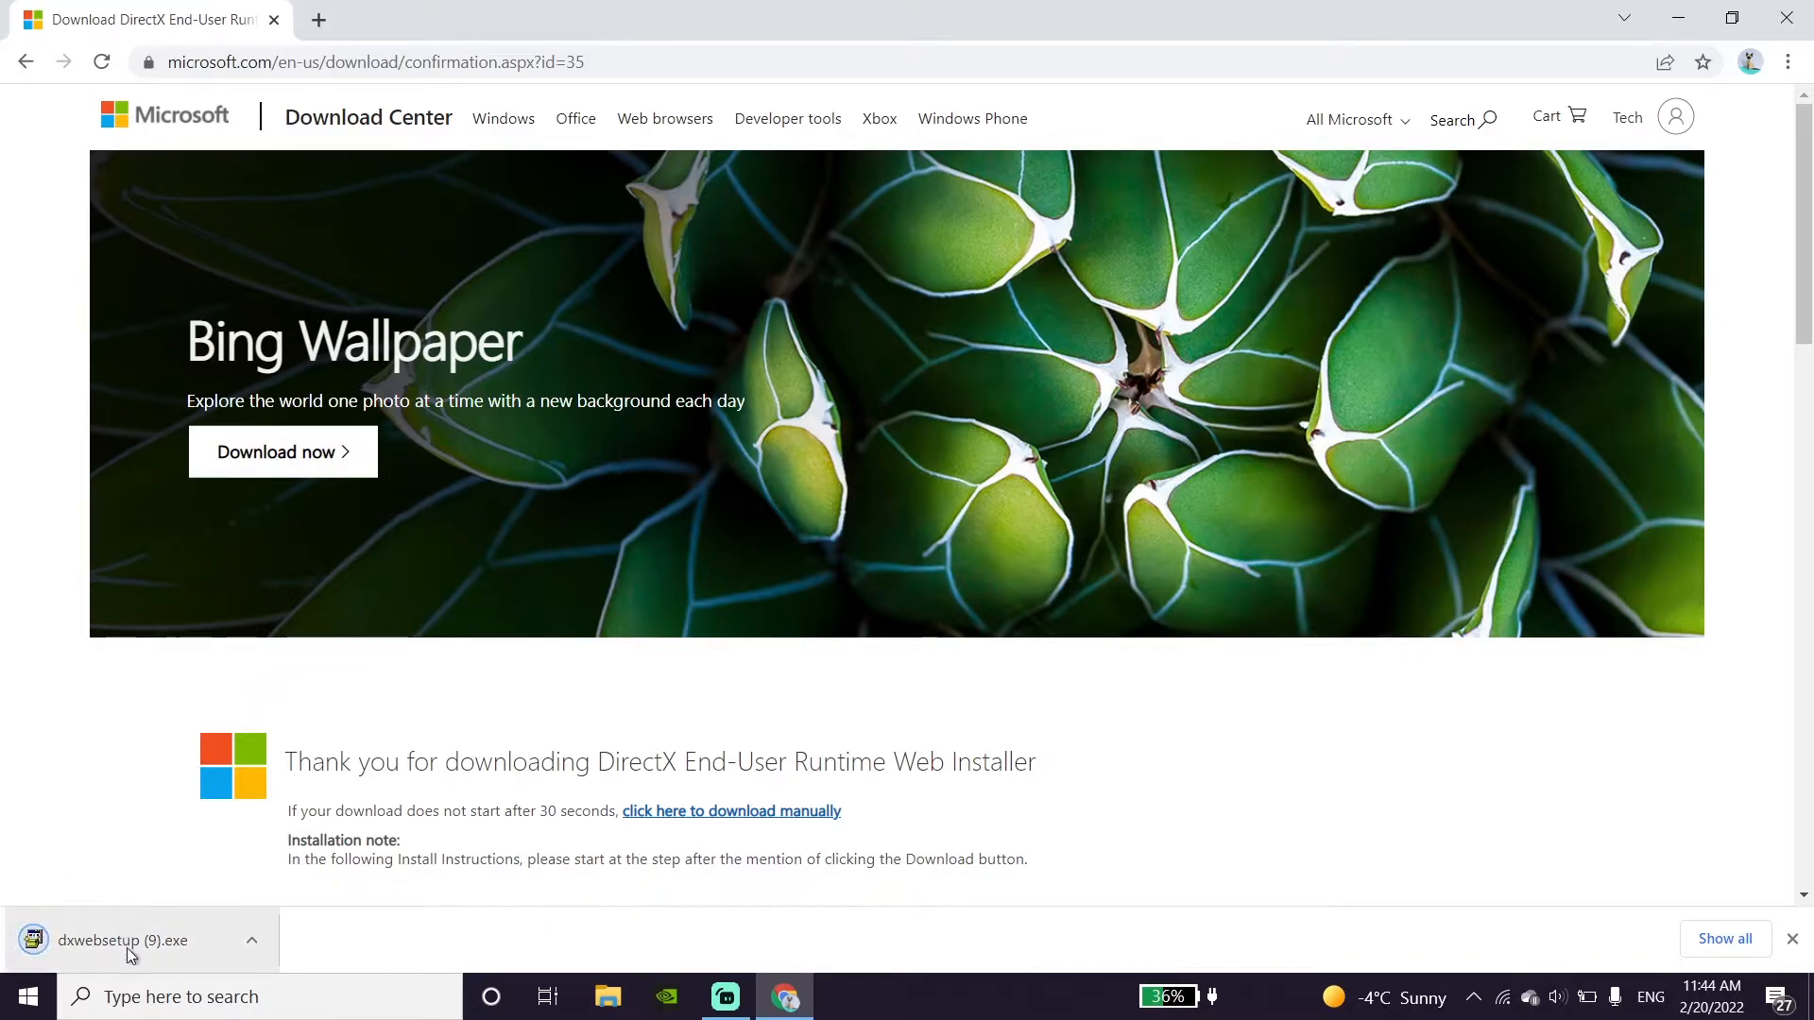
left_click(121, 939)
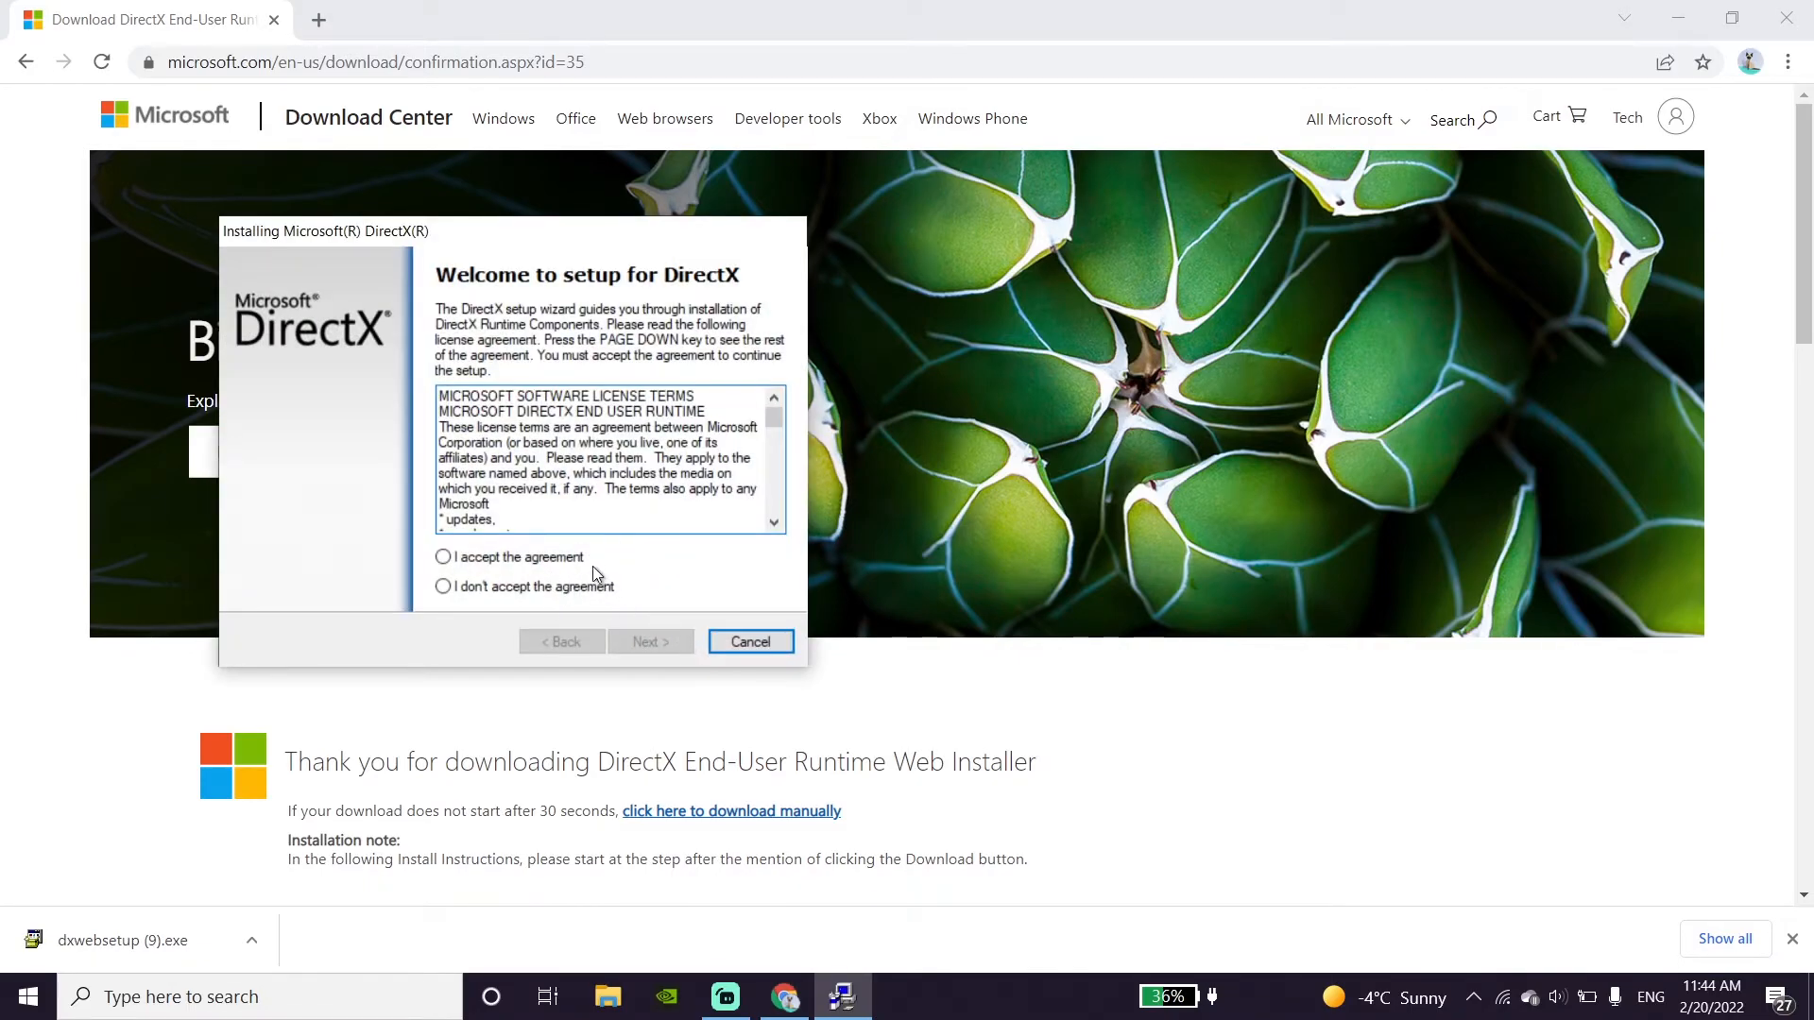
Step: Accept the licence, skip the Bing Bar offer, and finish setup reporting no install needed
left_click(442, 556)
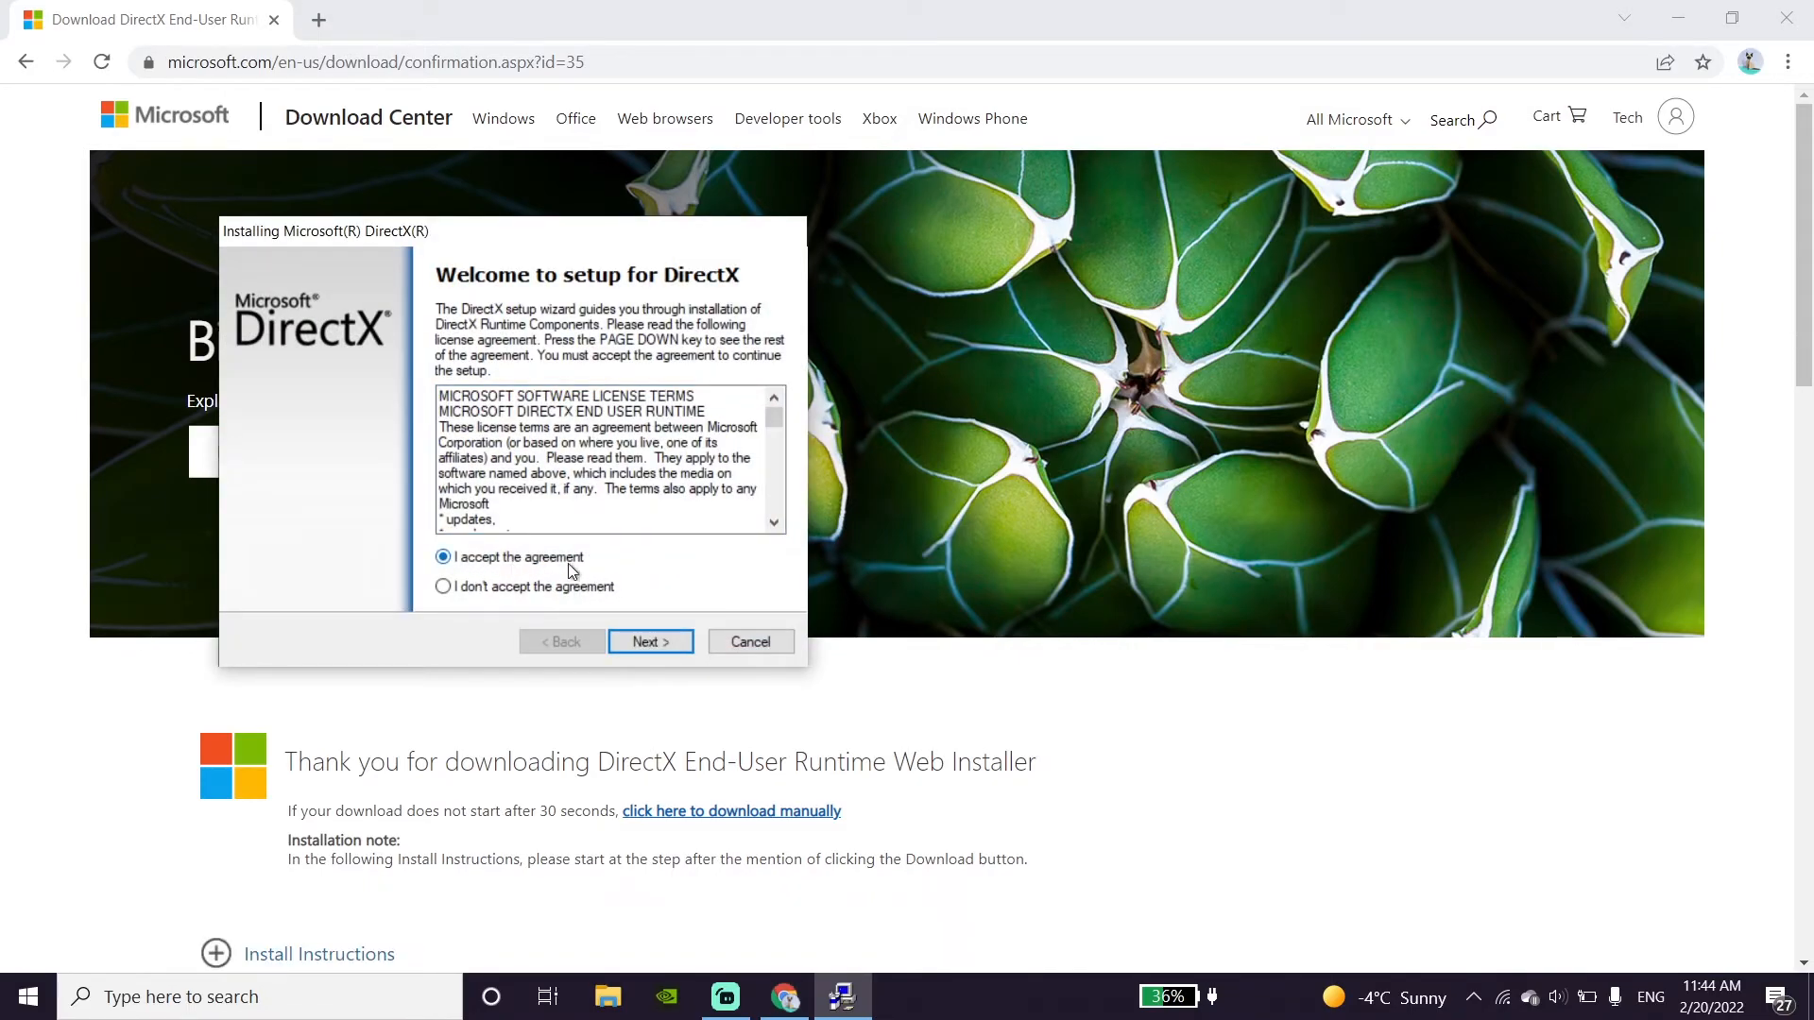
left_click(648, 641)
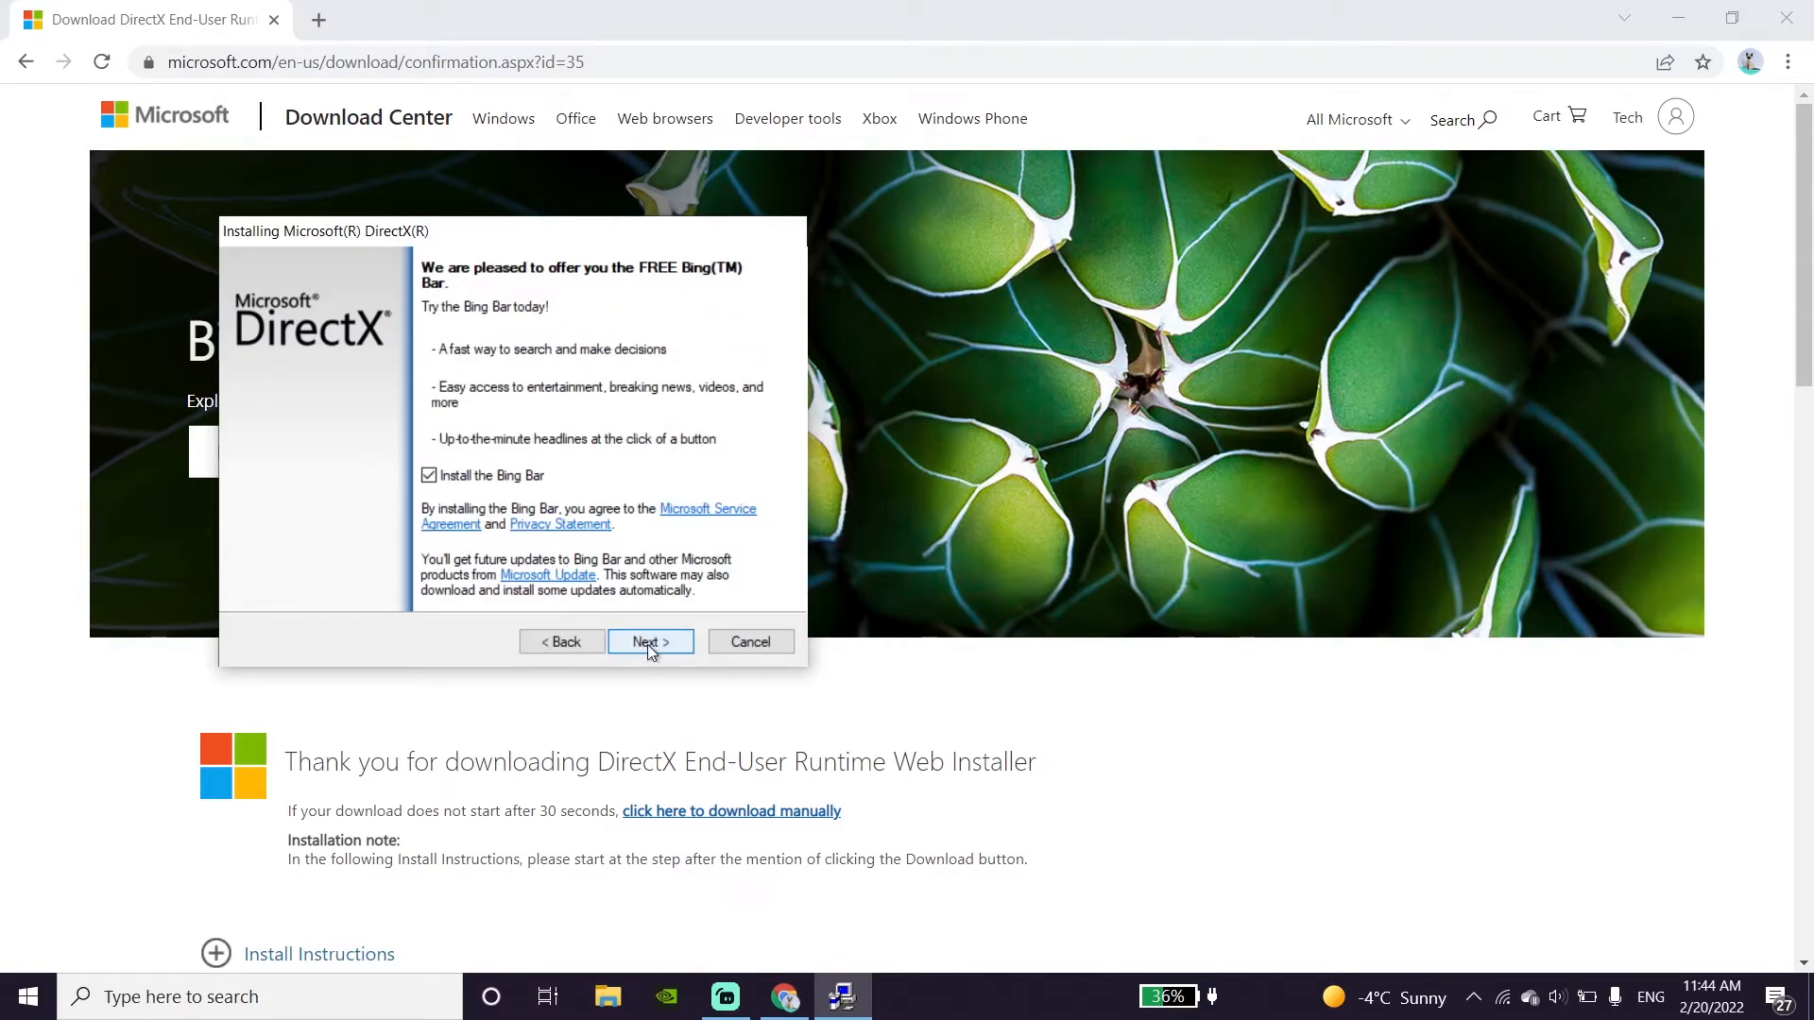
left_click(649, 640)
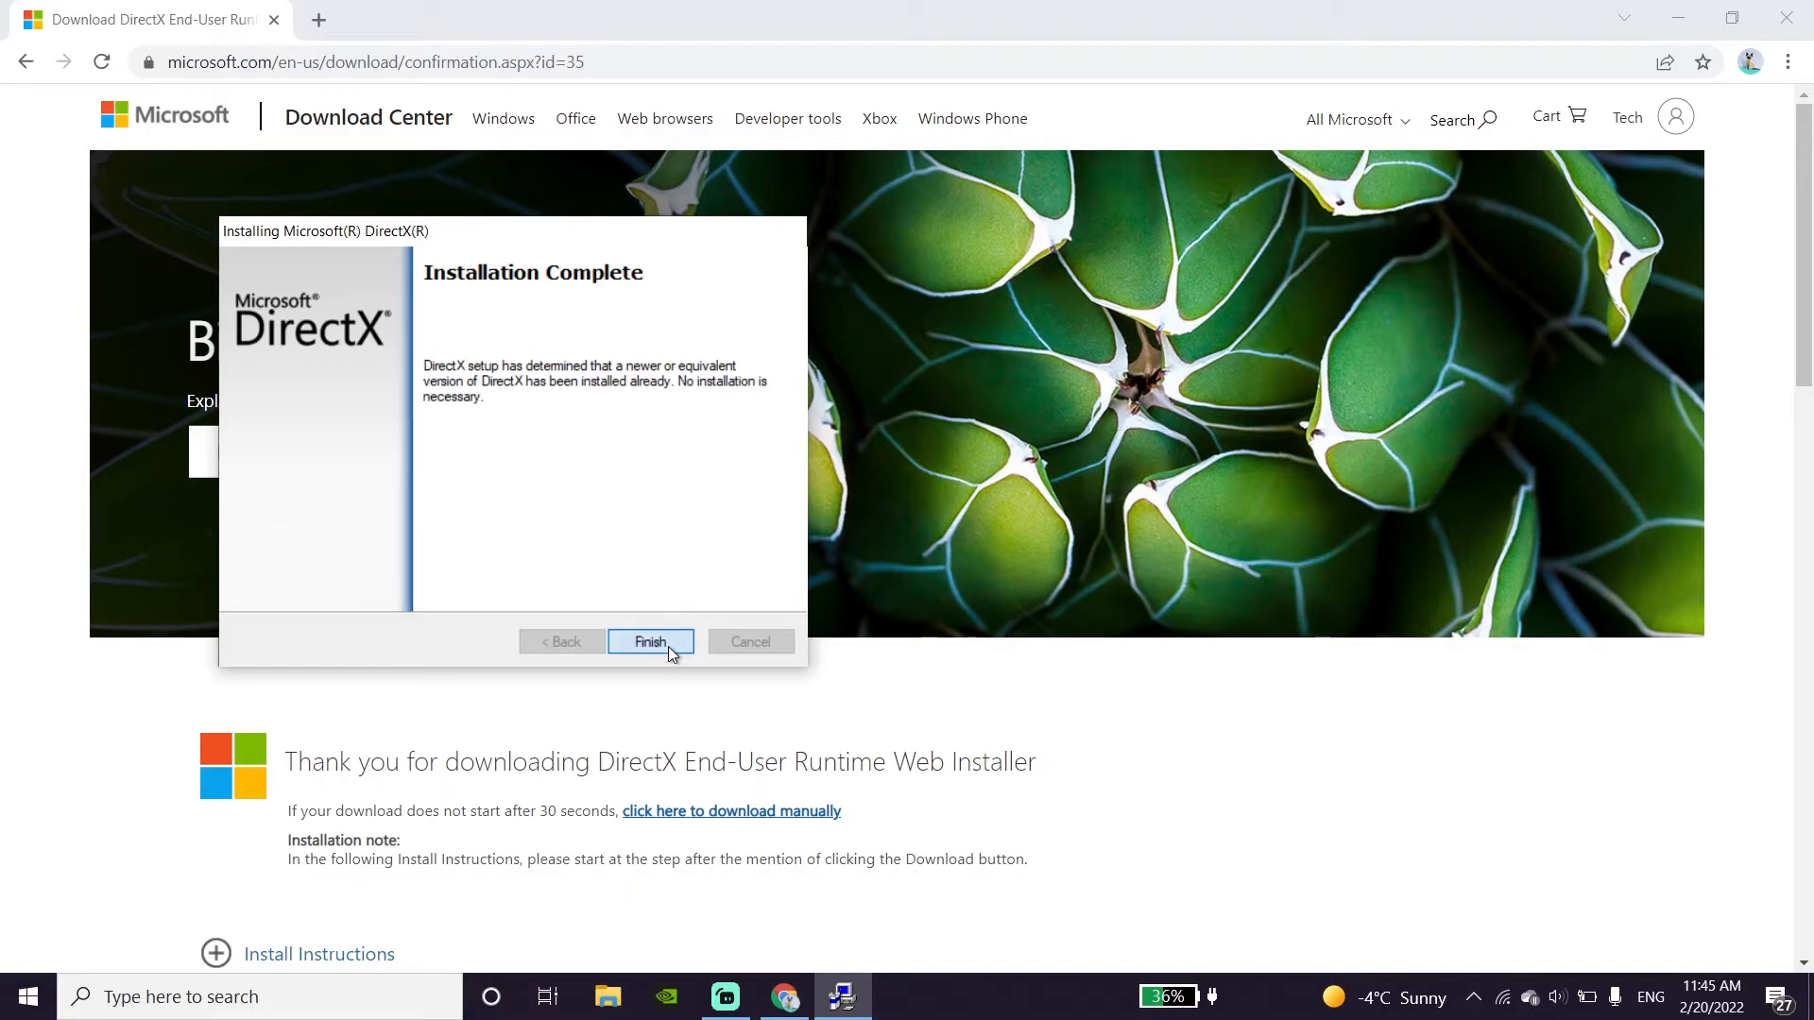
left_click(650, 642)
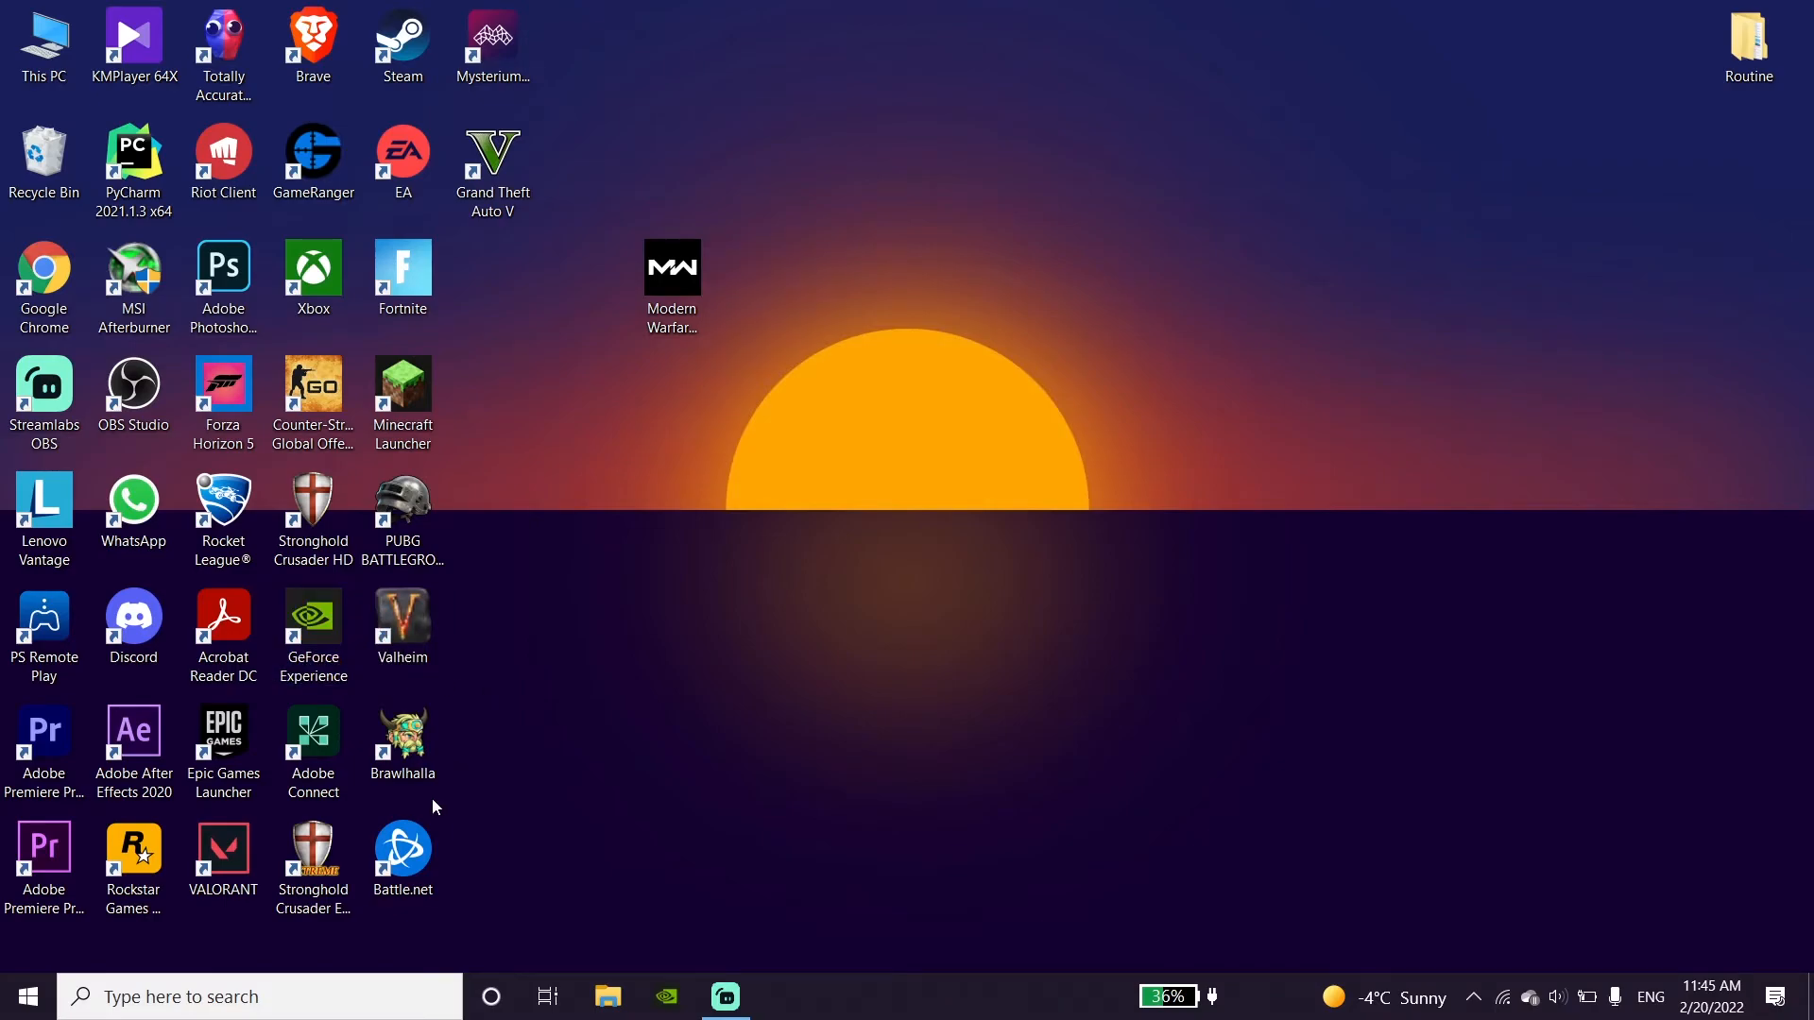
left_click(25, 996)
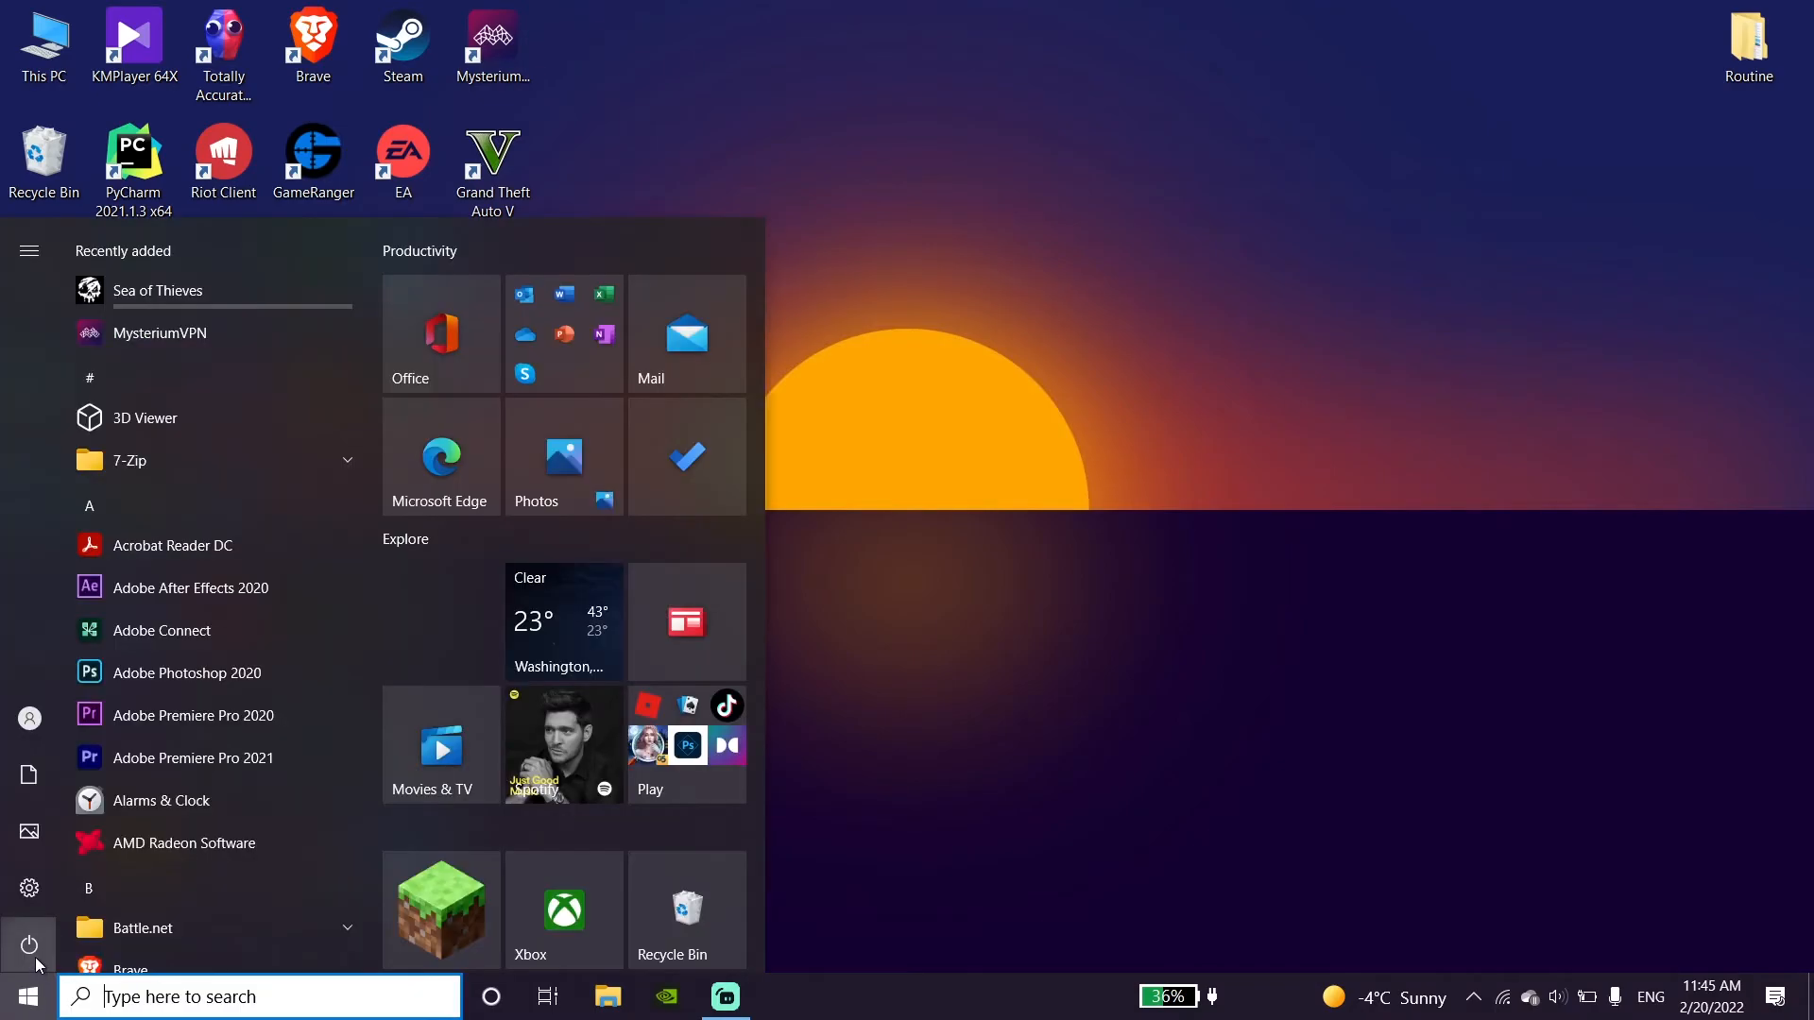
left_click(29, 945)
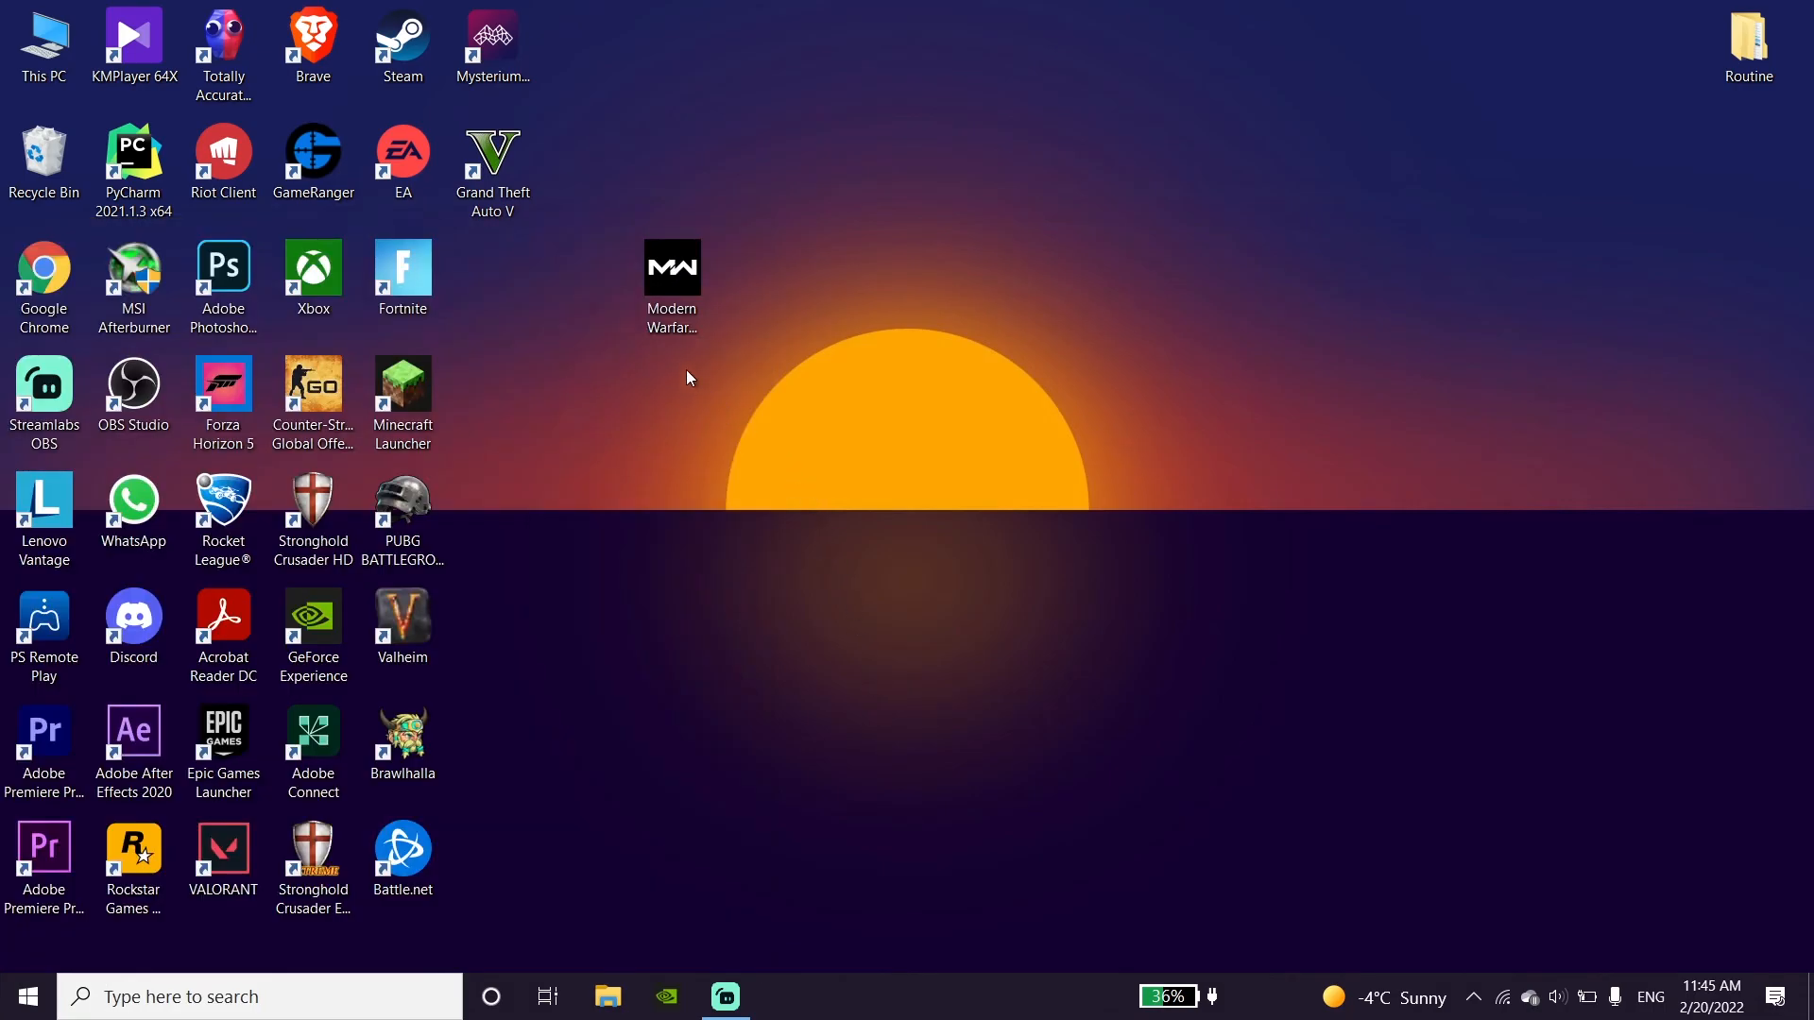
left_click(671, 272)
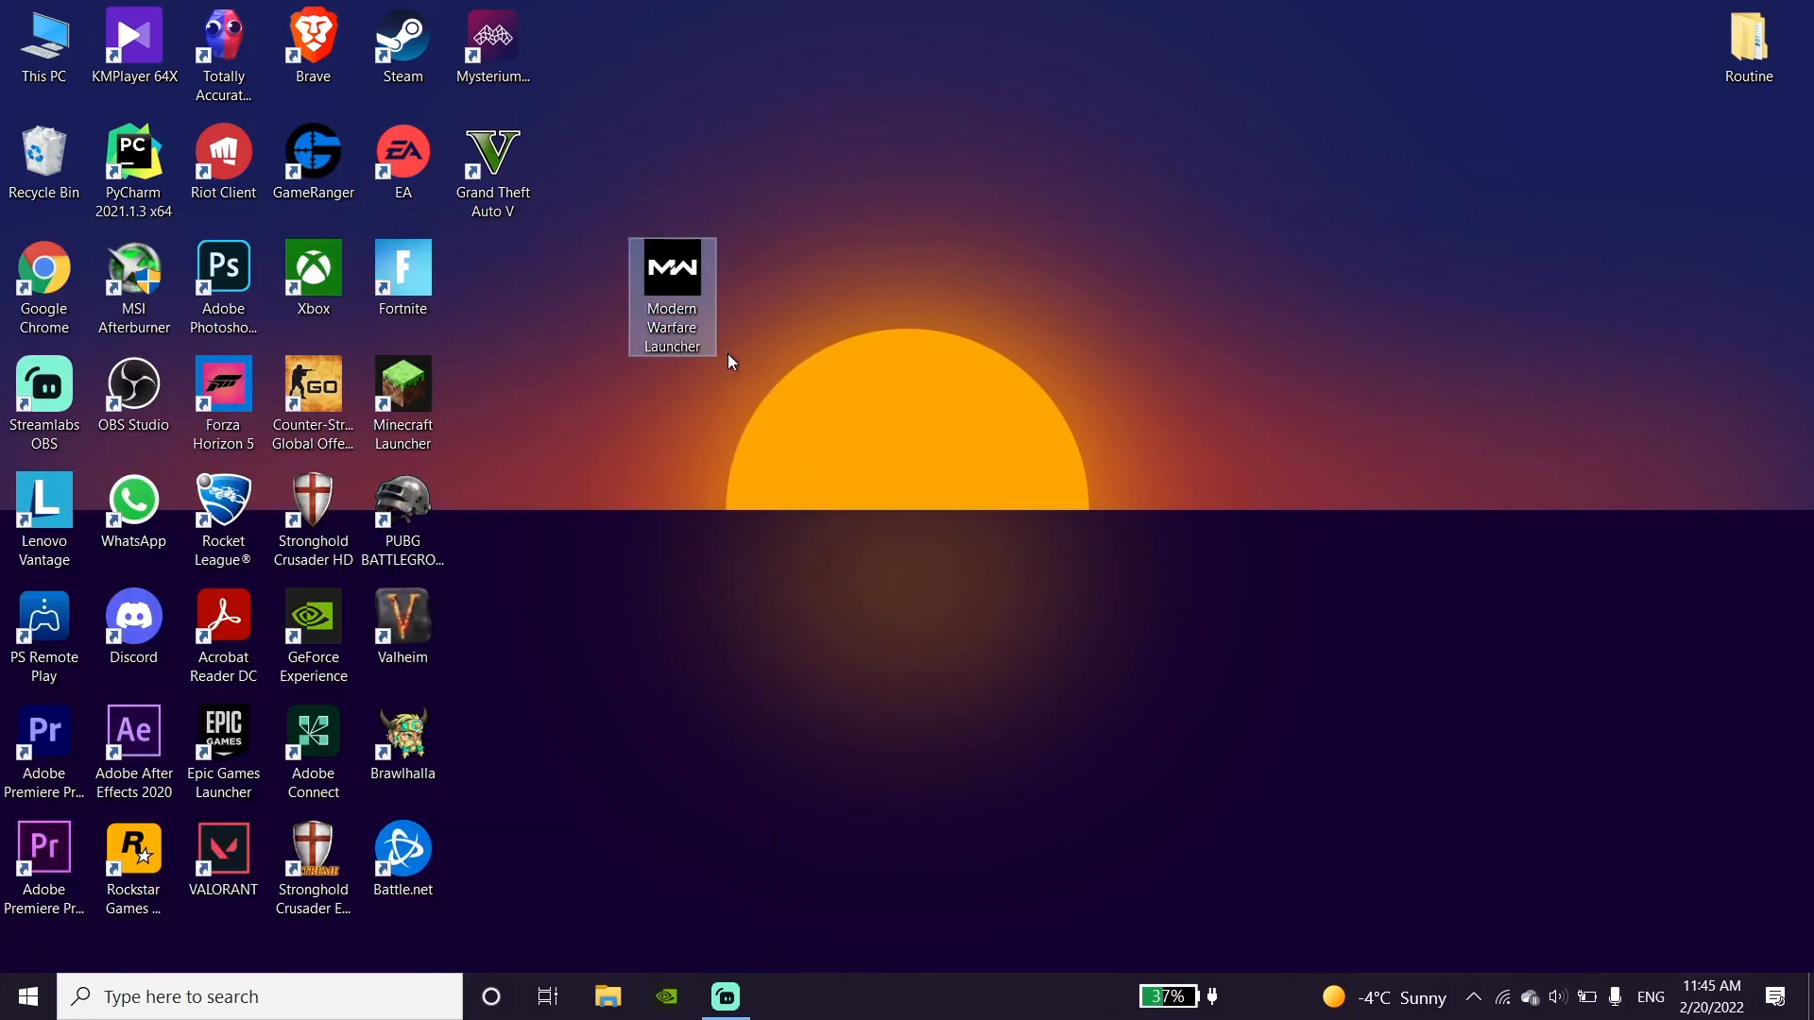